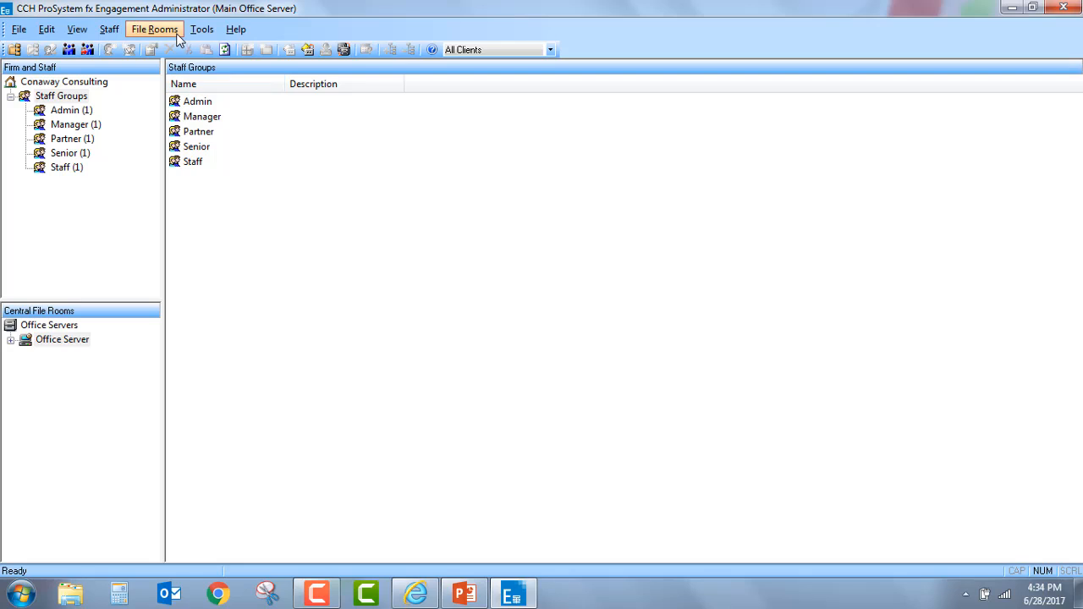
- Bring up Firm Options from the Tools menu on the General settings
left_click(202, 29)
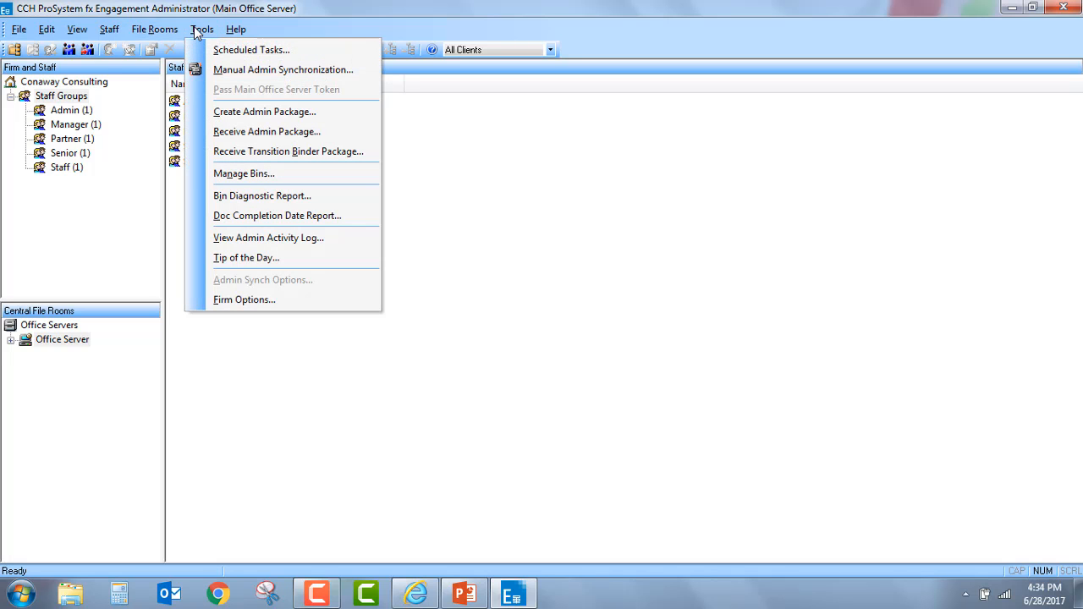
left_click(244, 300)
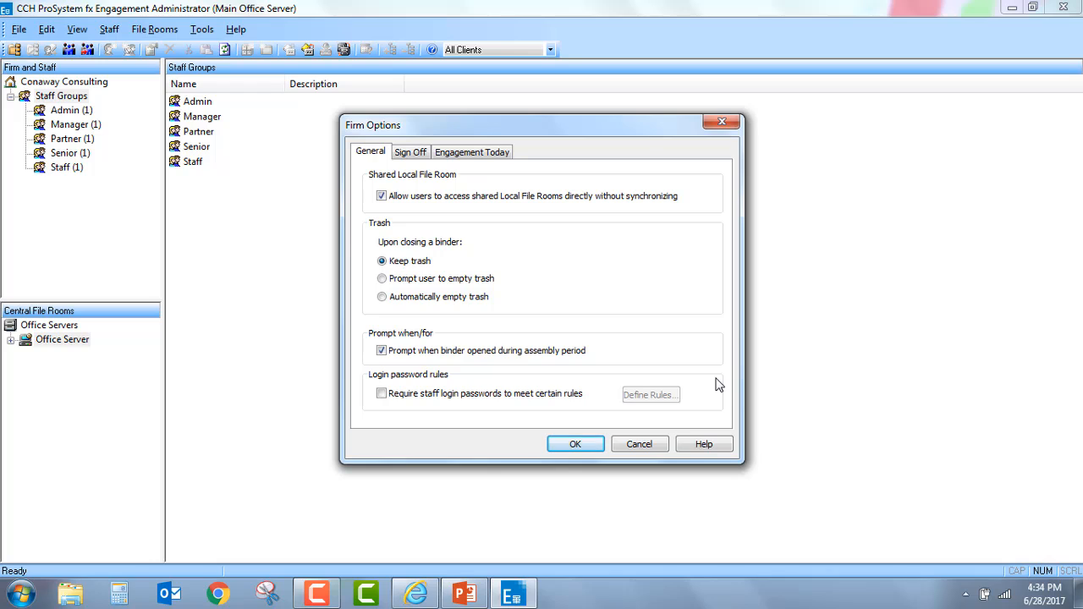
mouse_move(455, 408)
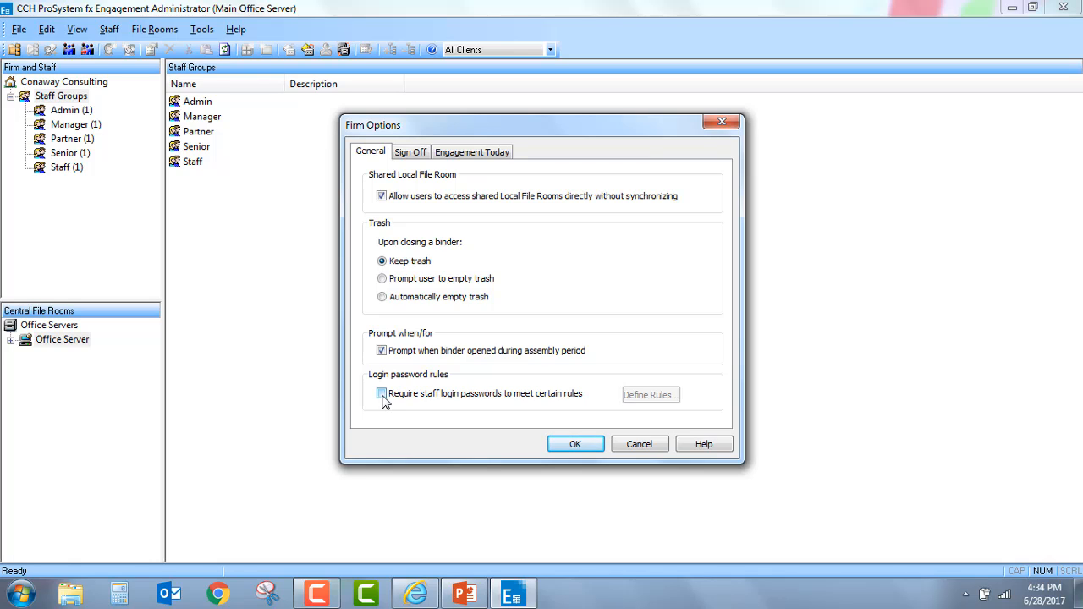
left_click(382, 393)
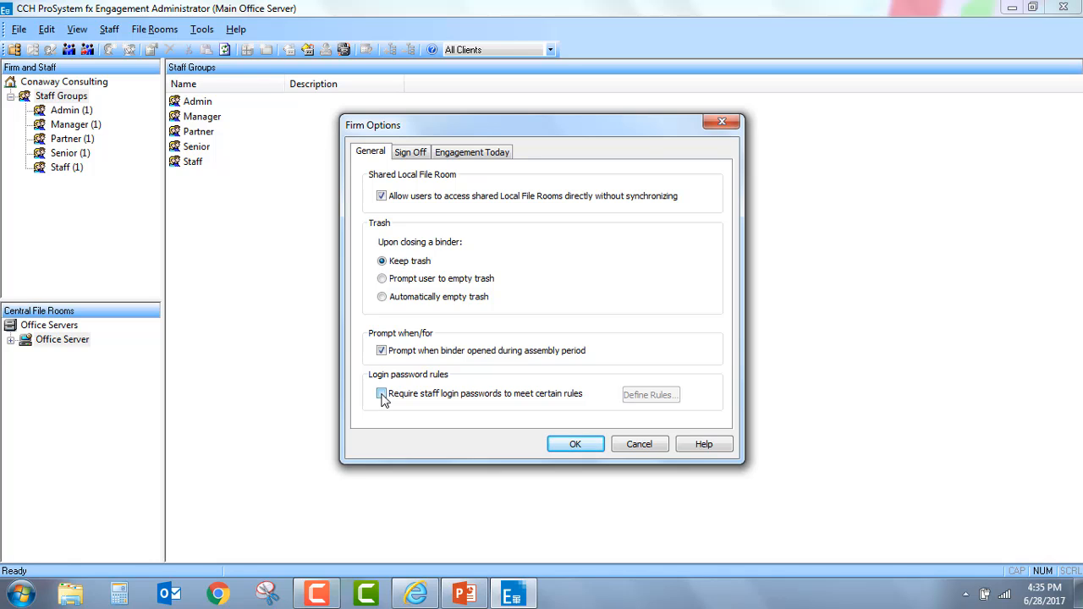
- Require staff login passwords to meet rules with a minimum length of 5 characters
left_click(383, 393)
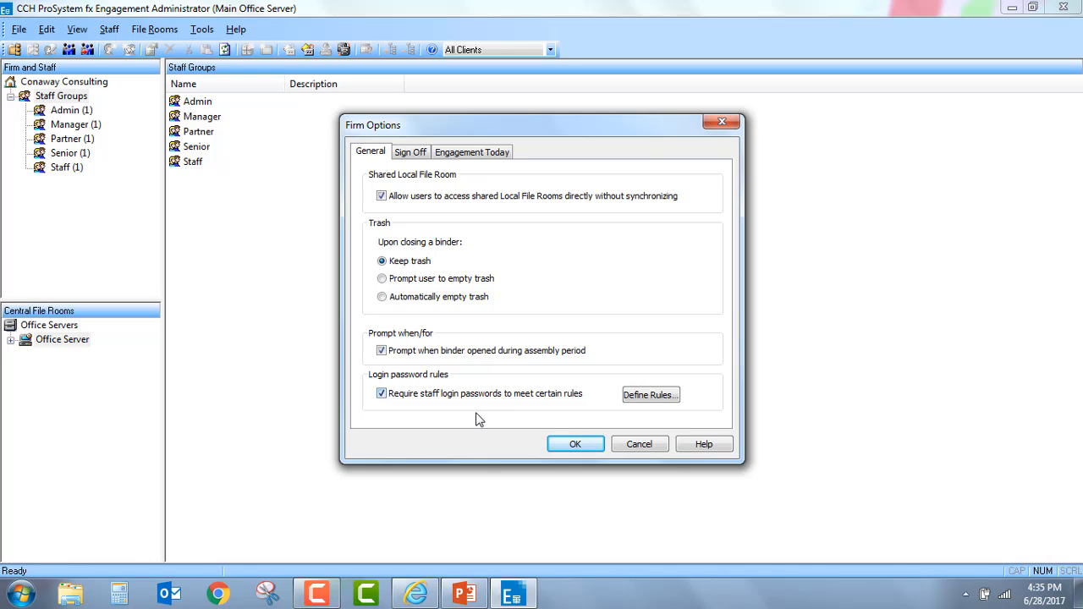
mouse_move(550, 408)
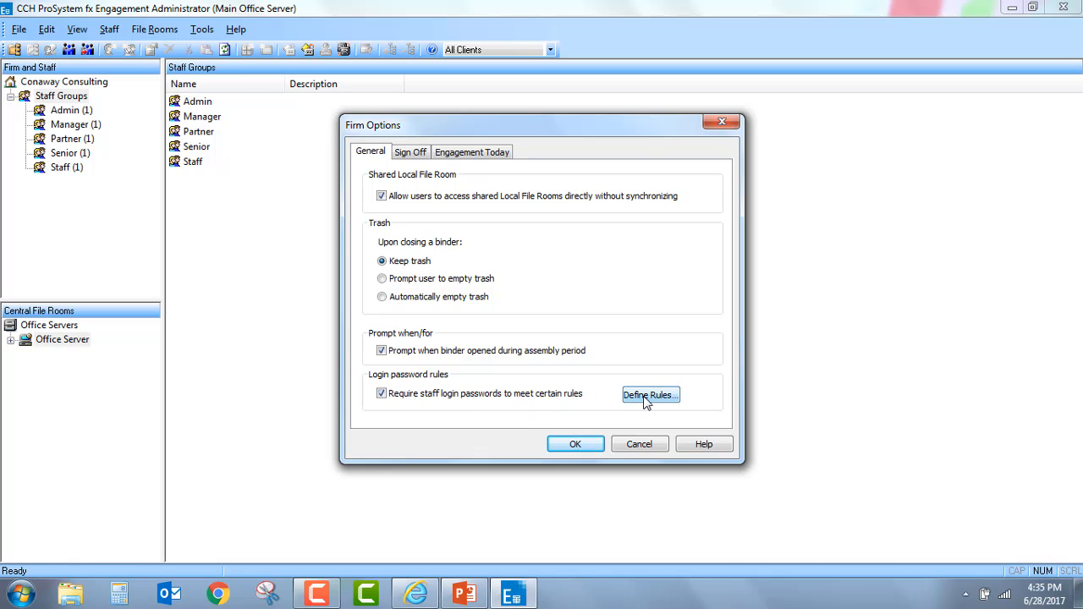
left_click(650, 394)
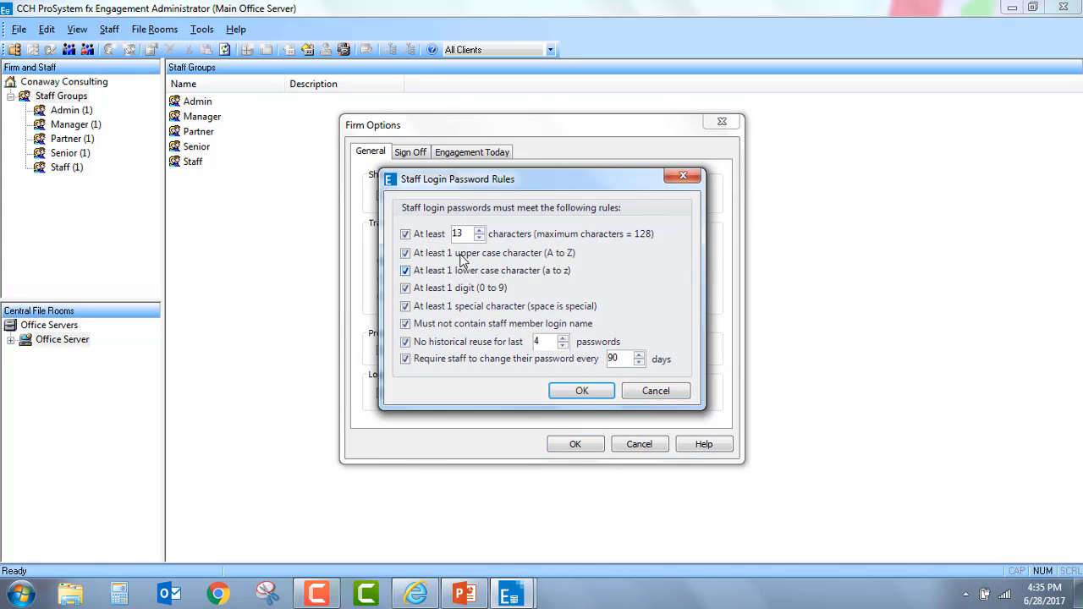
mouse_move(440, 241)
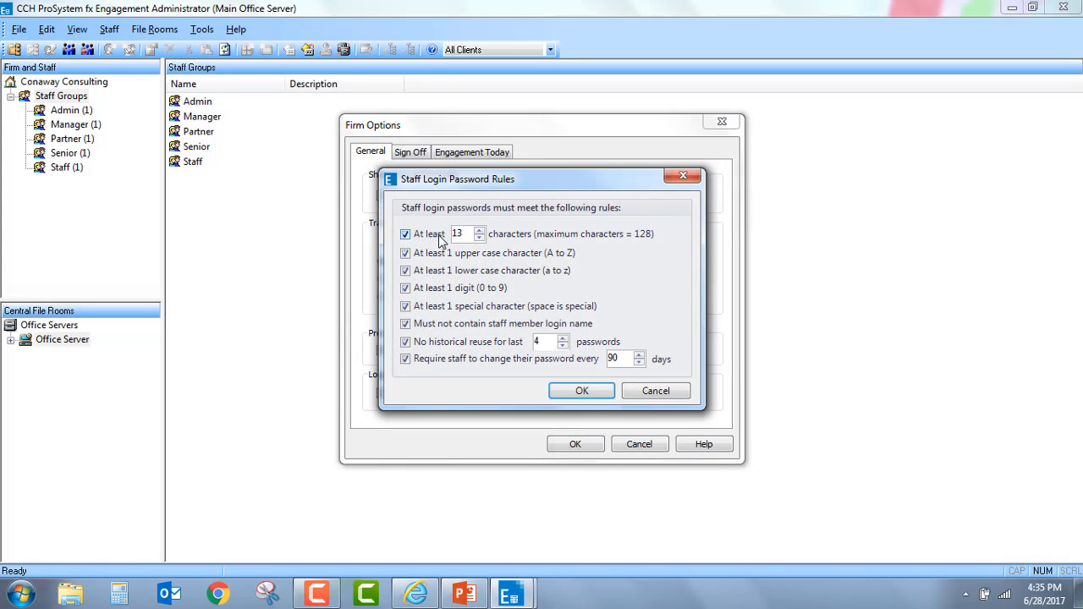
left_click(479, 237)
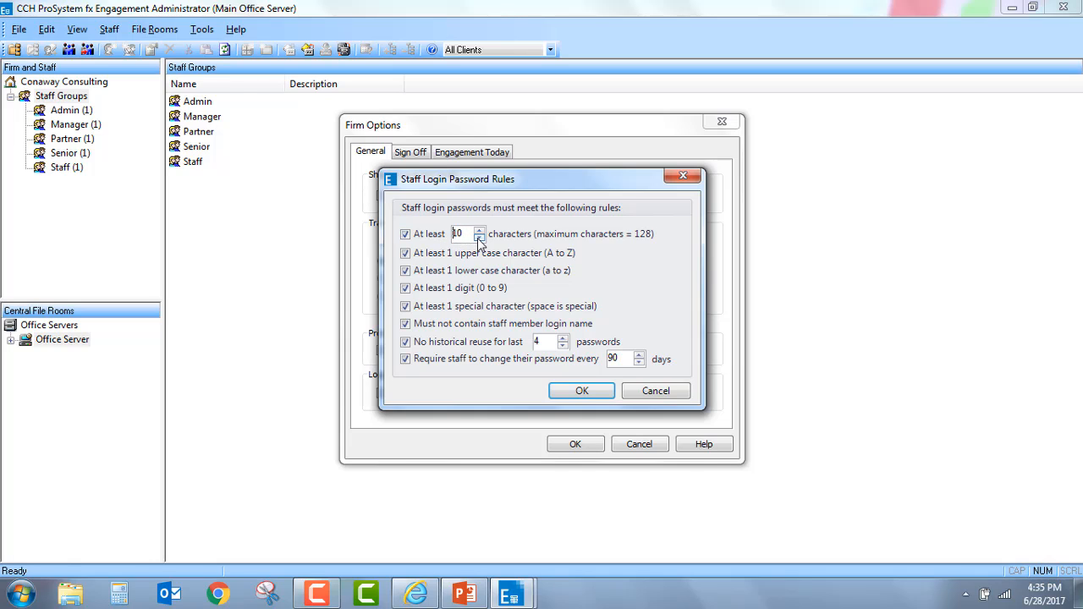
left_click(479, 236)
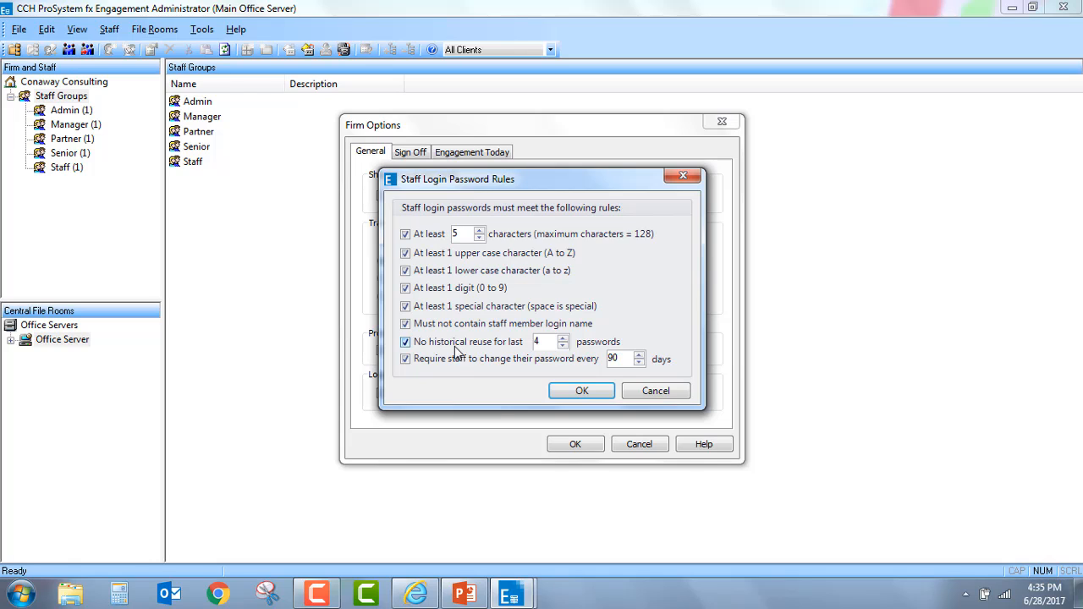
mouse_move(583, 389)
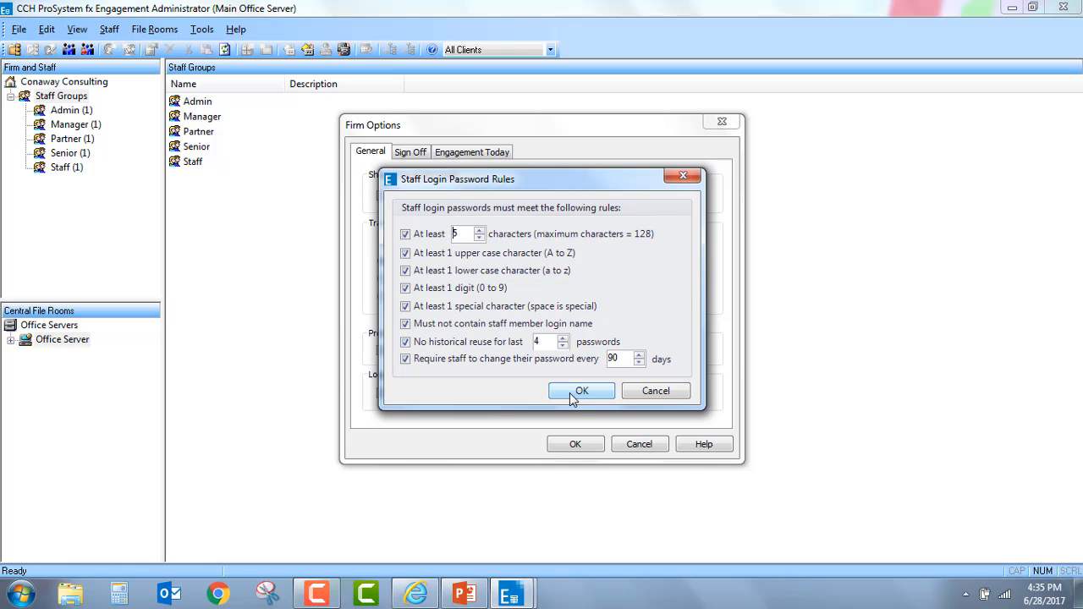
left_click(582, 389)
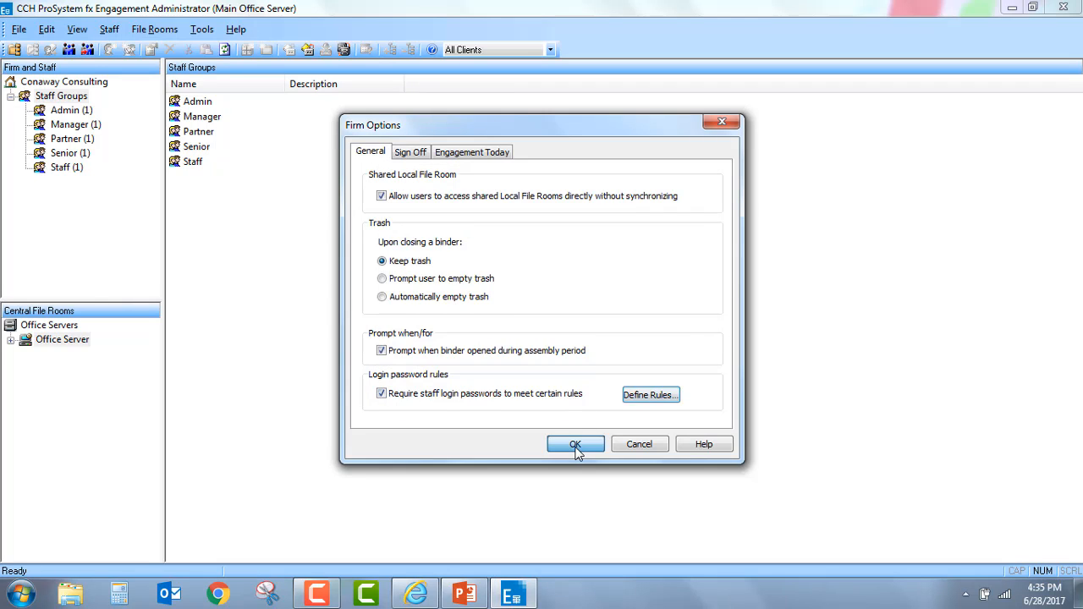
- Save the firm options and start the Engagement program to reach the login screen
left_click(576, 444)
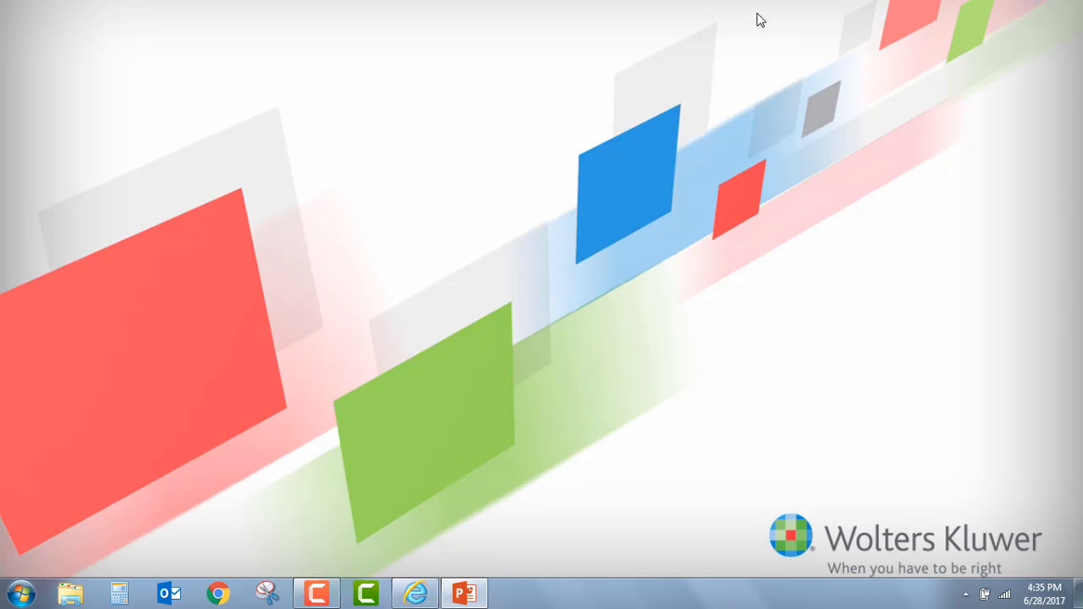
left_click(17, 593)
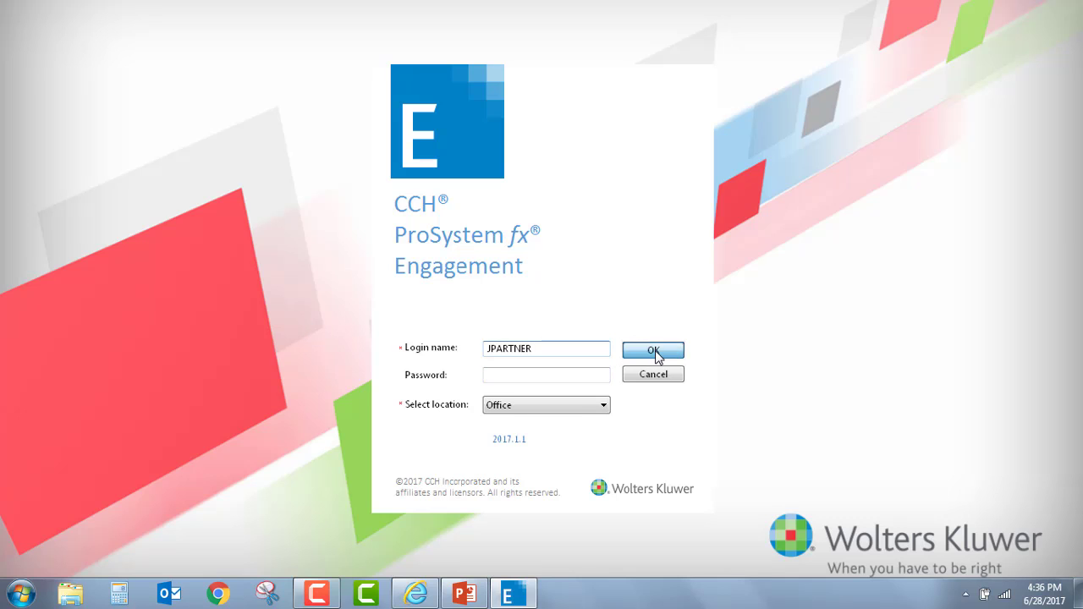
- Log in as JPARTNER and set a new rule-compliant password, confirming it in Change Password
left_click(654, 351)
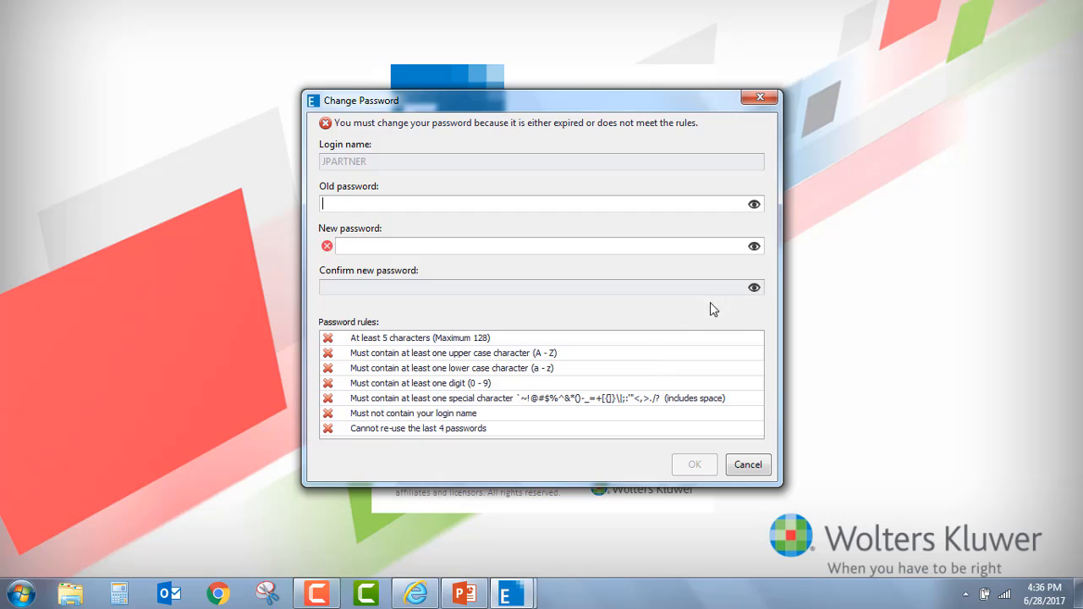
mouse_move(748, 319)
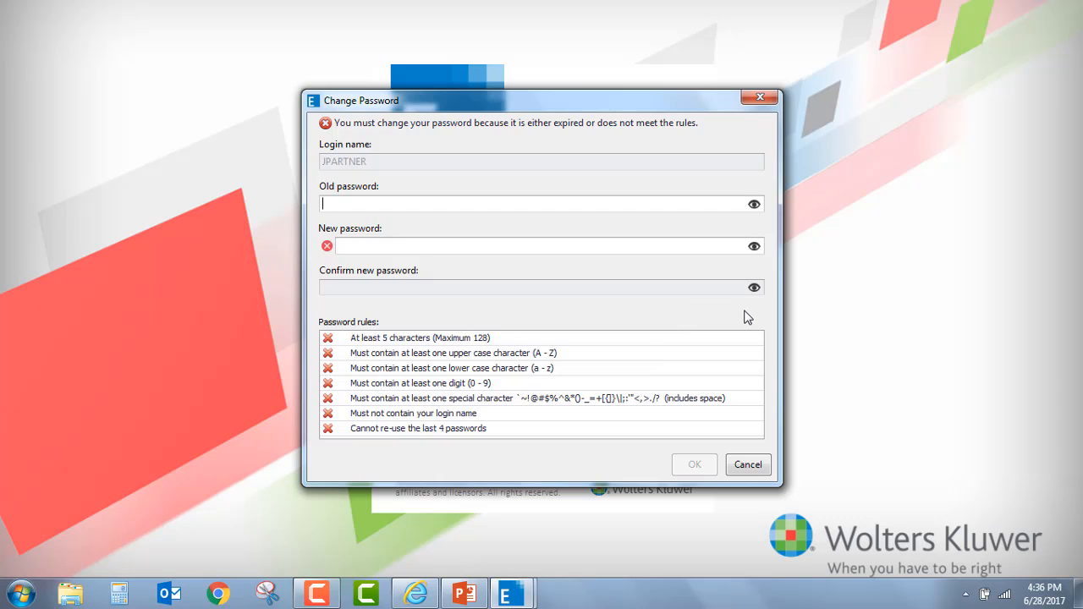
mouse_move(487, 217)
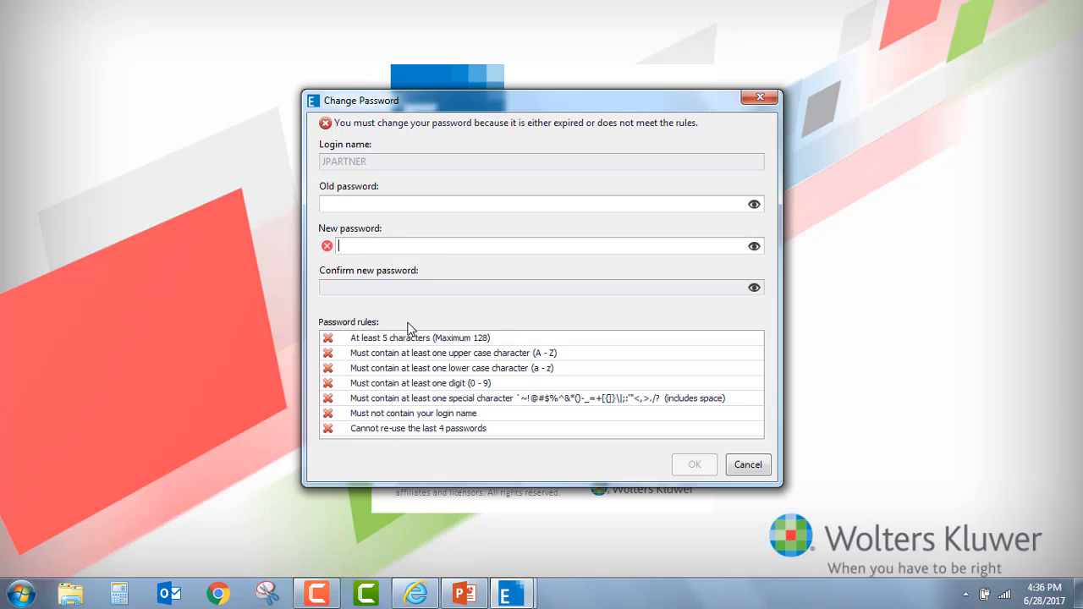
mouse_move(379, 267)
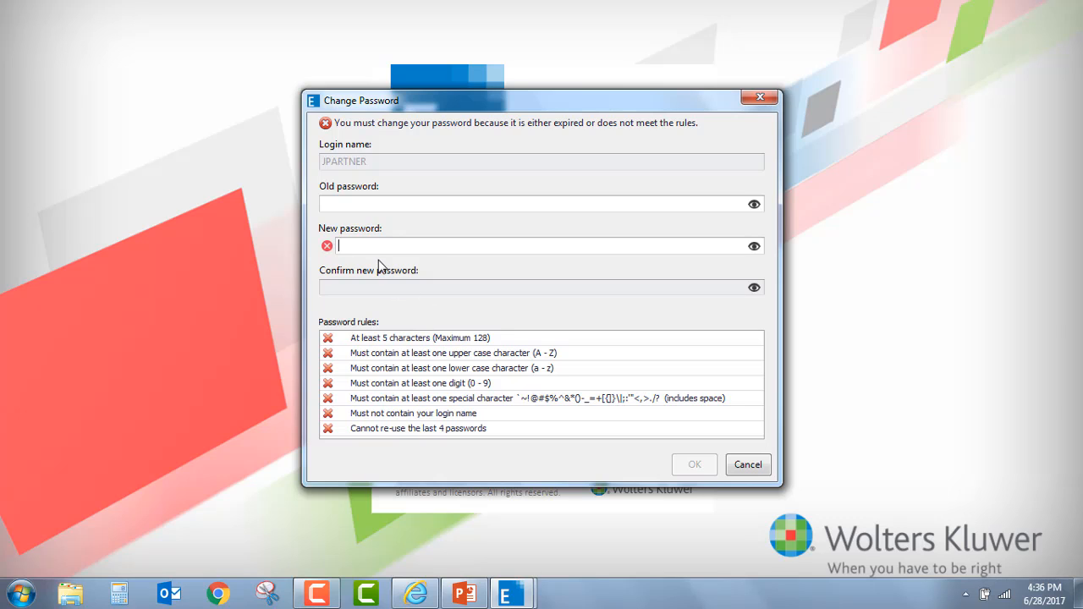
type("a")
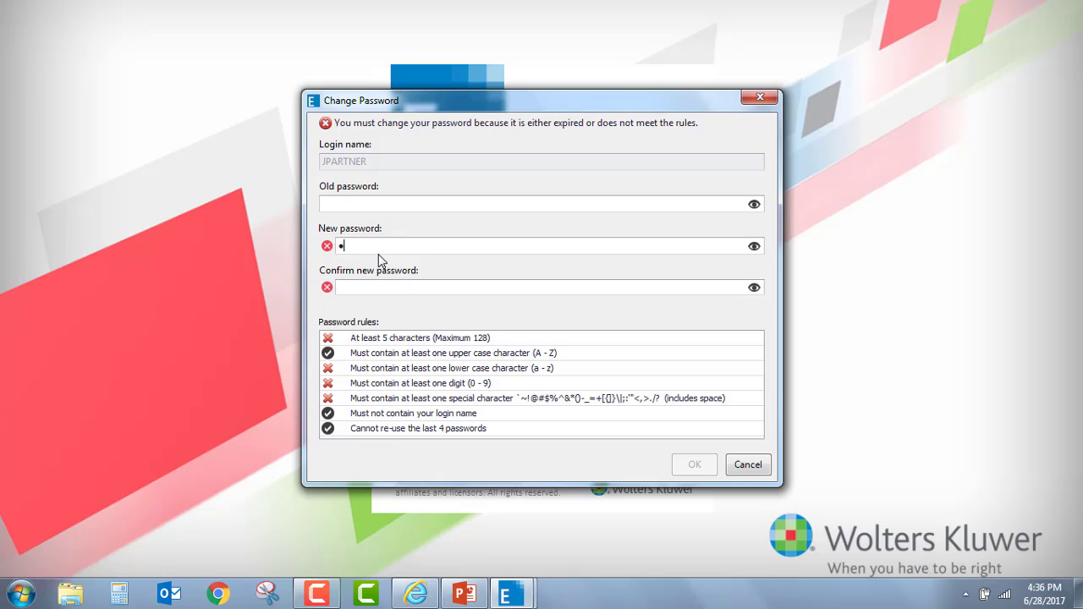
mouse_move(405, 364)
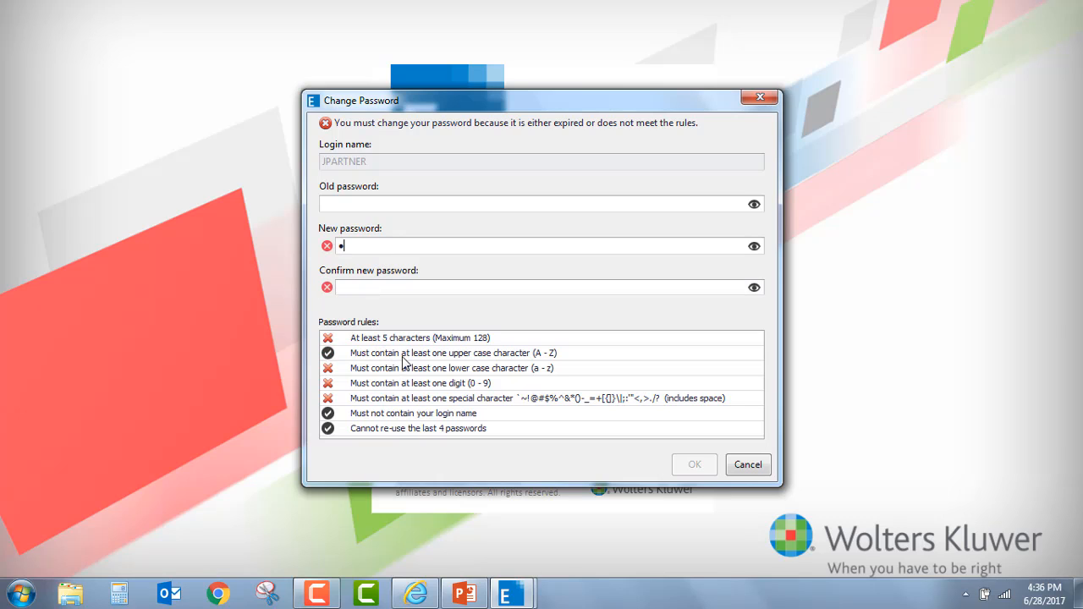
mouse_move(347, 338)
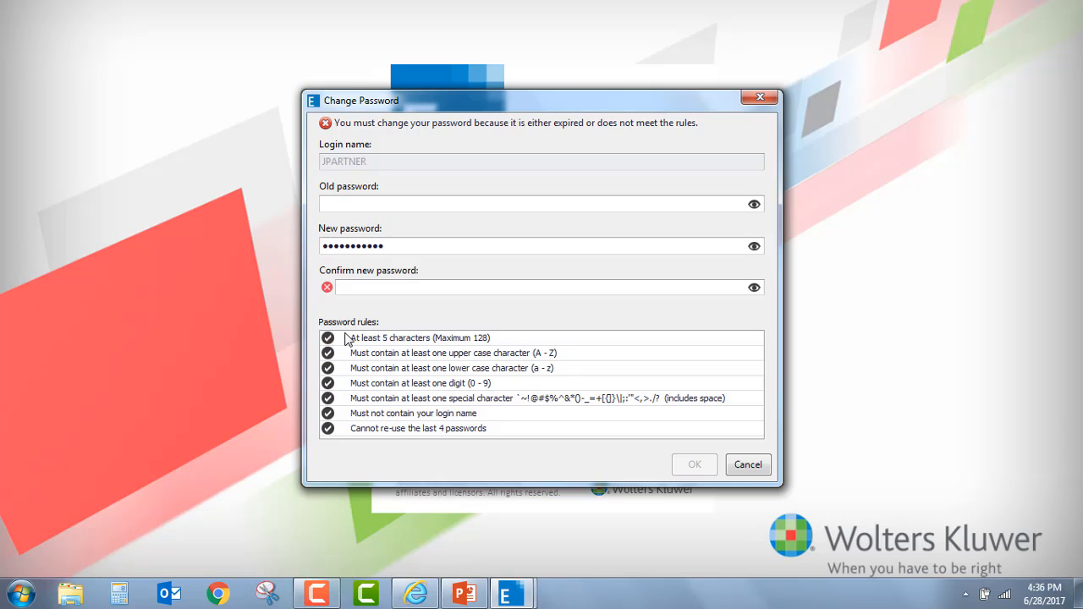
type("•")
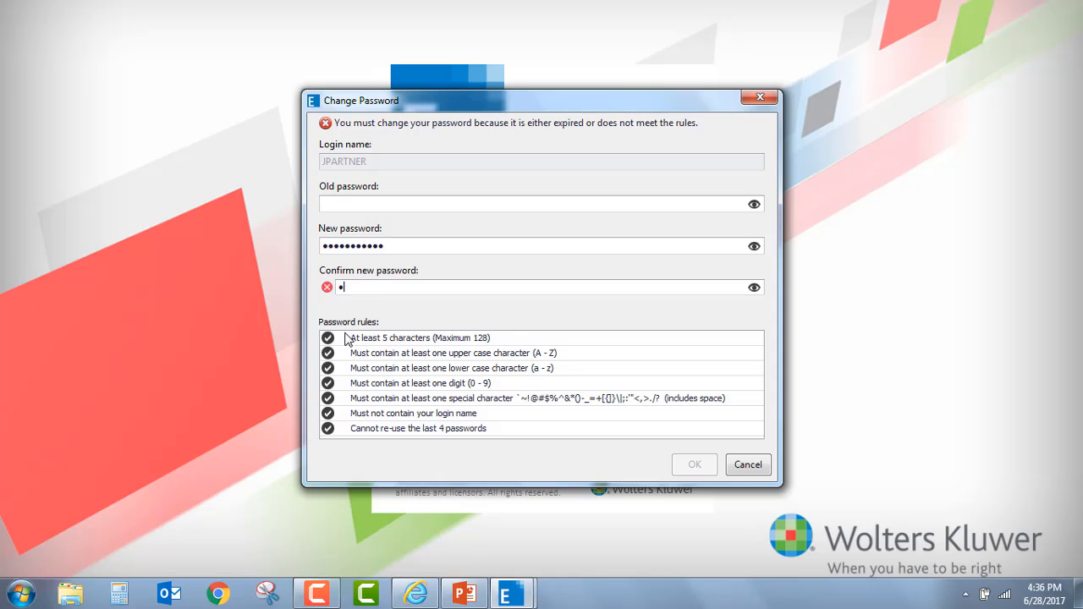
type("password")
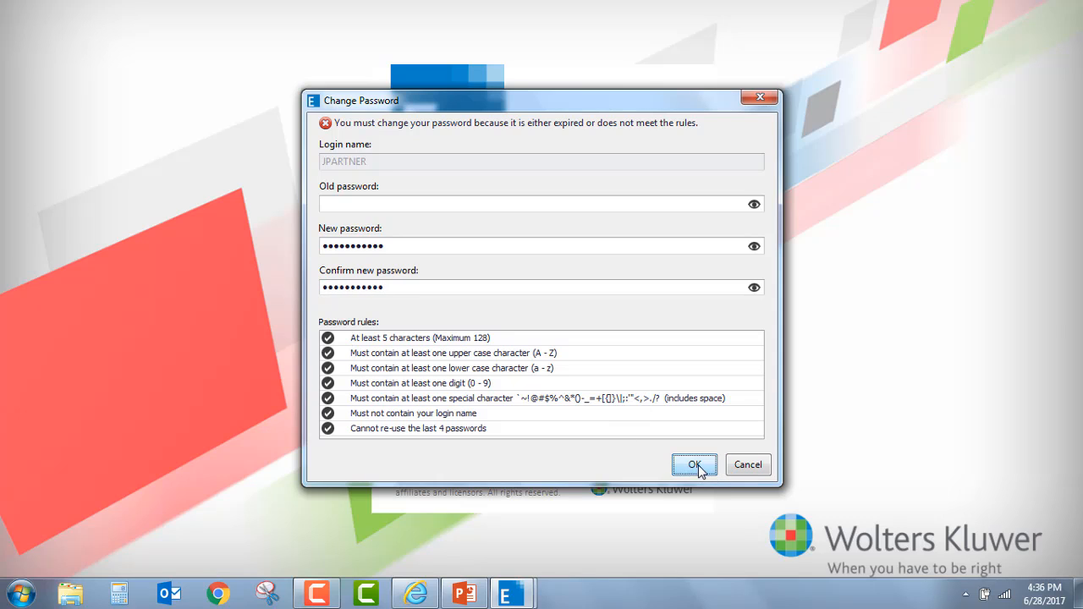
left_click(694, 464)
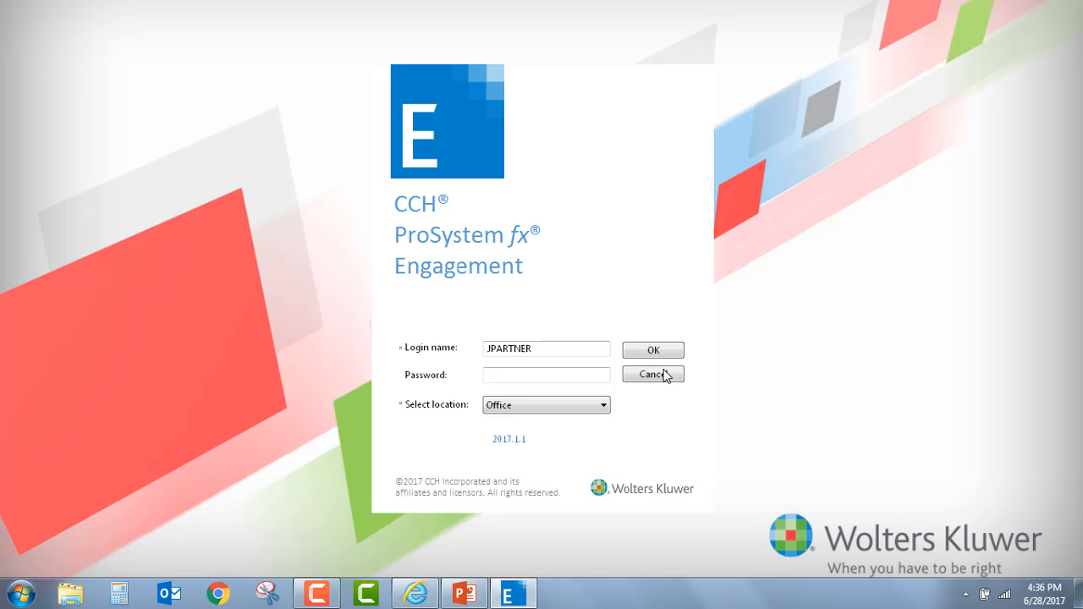
- Finish signing in to the File Room, then relaunch Engagement from the installed programs
left_click(654, 350)
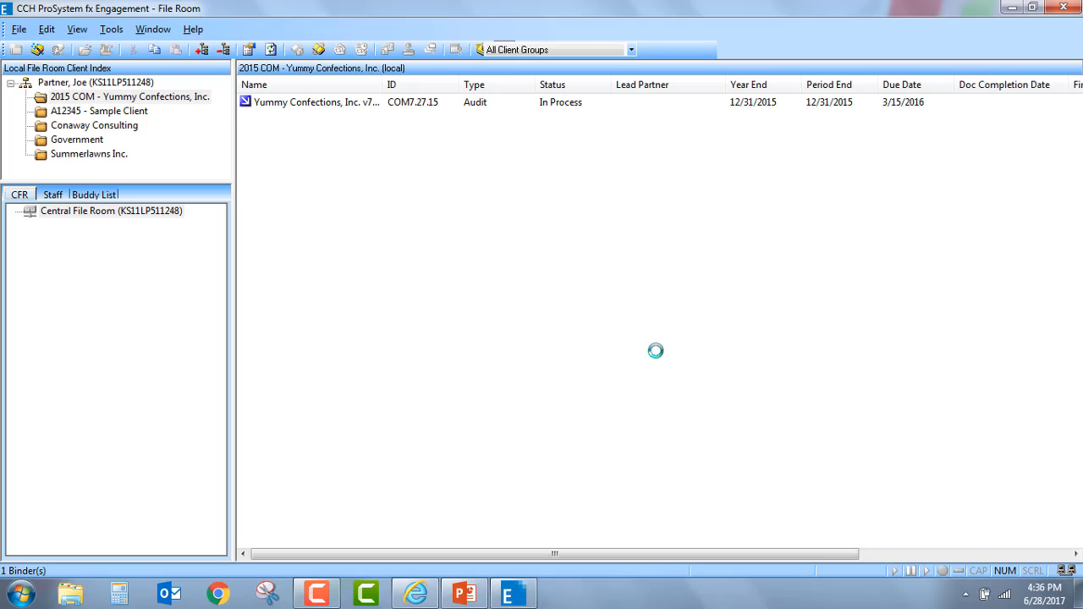
left_click(128, 97)
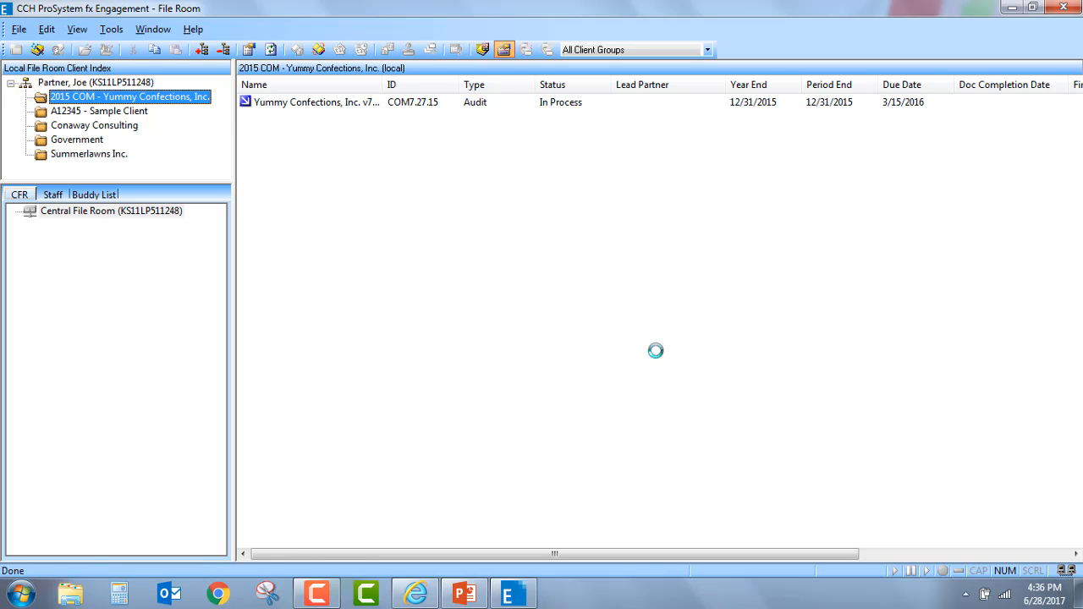
mouse_move(748, 129)
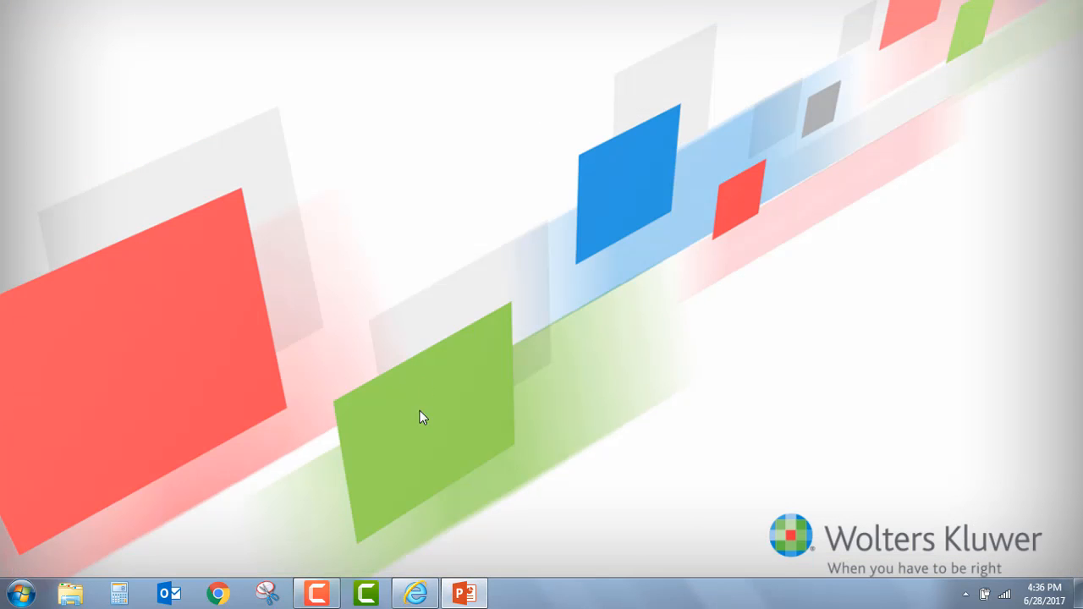
left_click(20, 591)
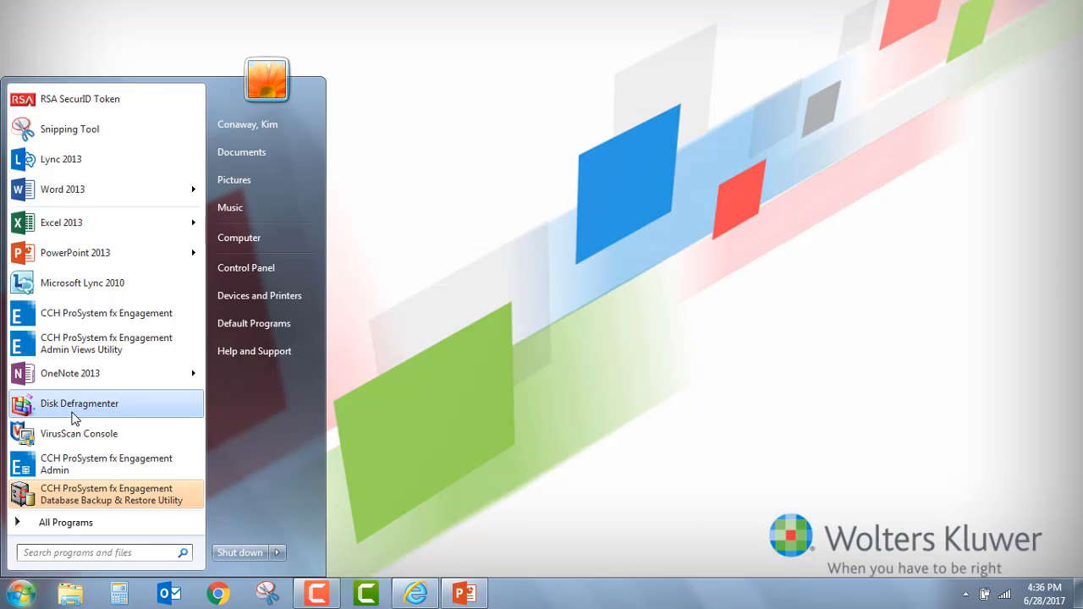
left_click(107, 313)
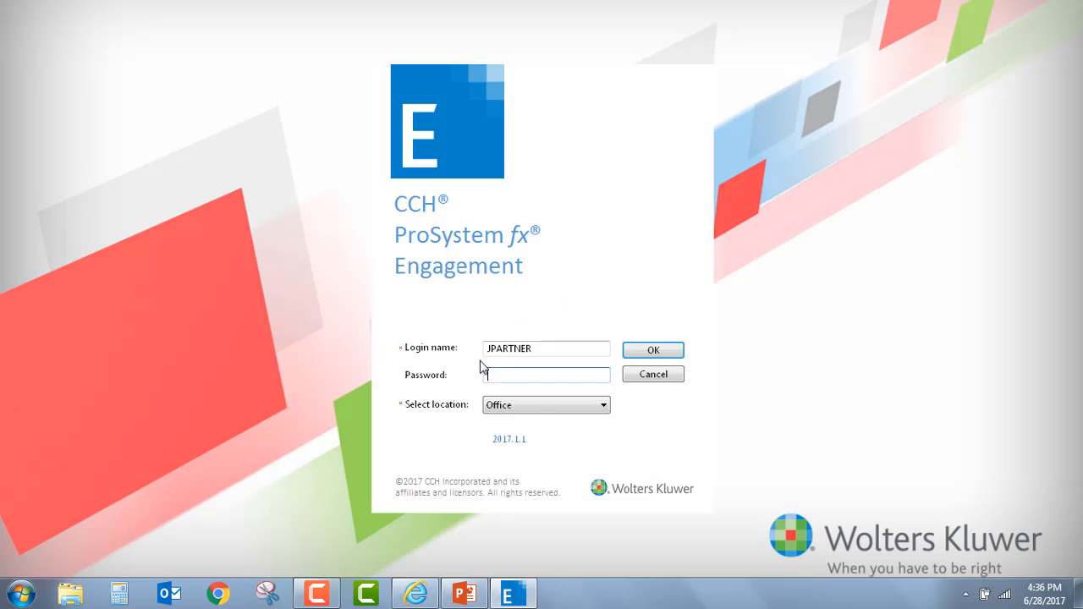
mouse_move(545, 405)
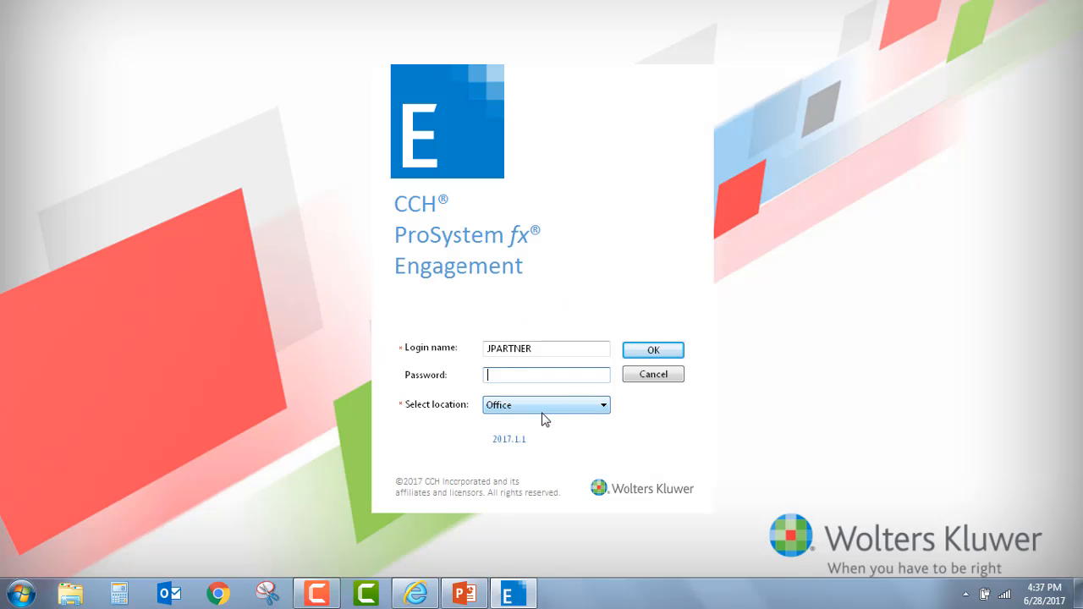
mouse_move(532, 420)
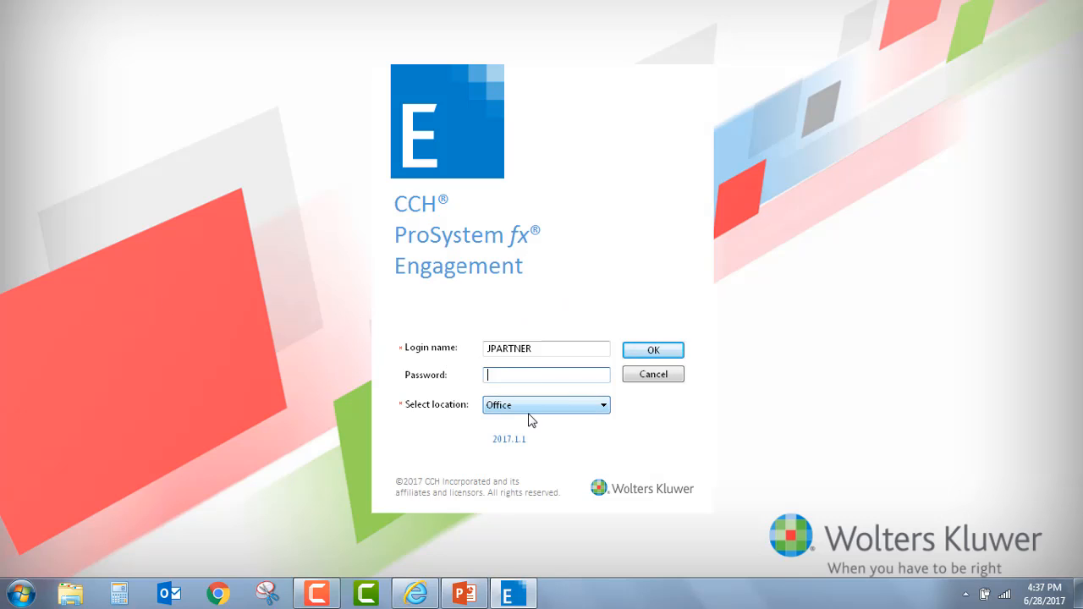
mouse_move(653, 350)
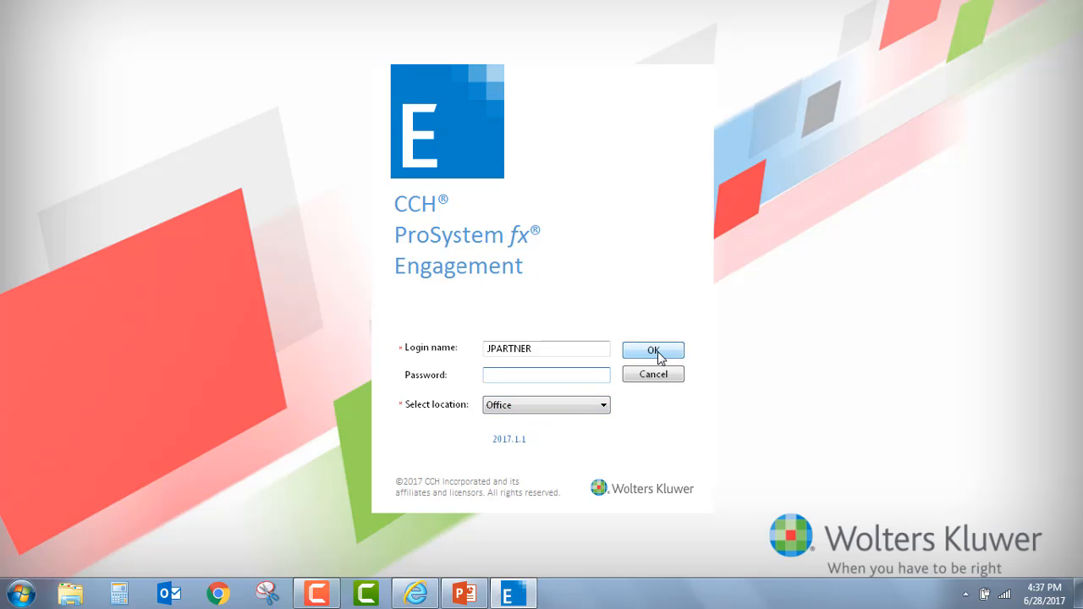
- Attempt a blank-password login, dismiss the invalid login error, and sign in with the new password
left_click(653, 350)
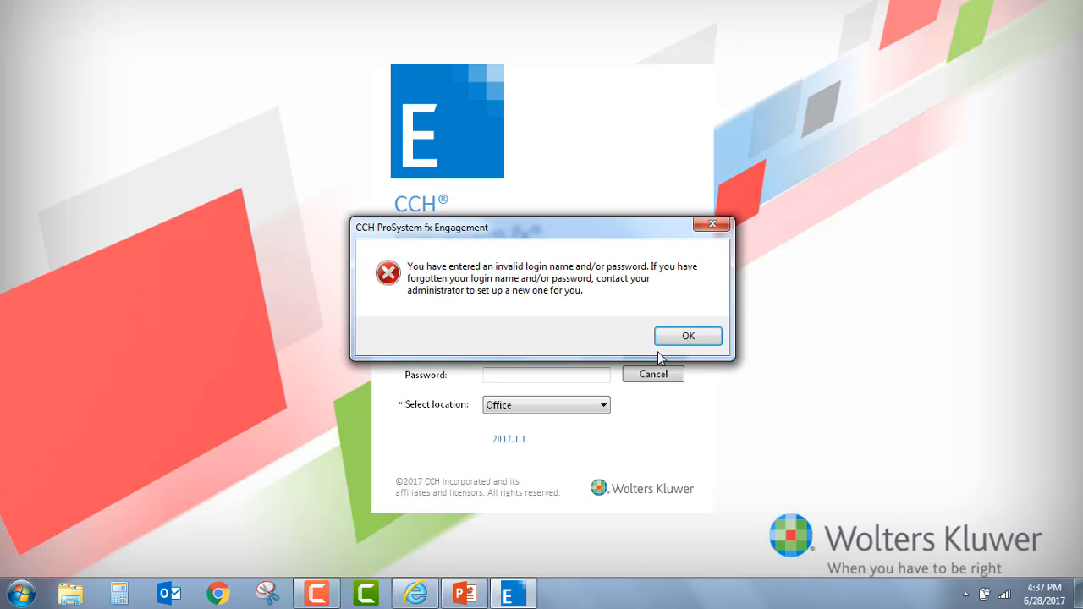
mouse_move(514, 314)
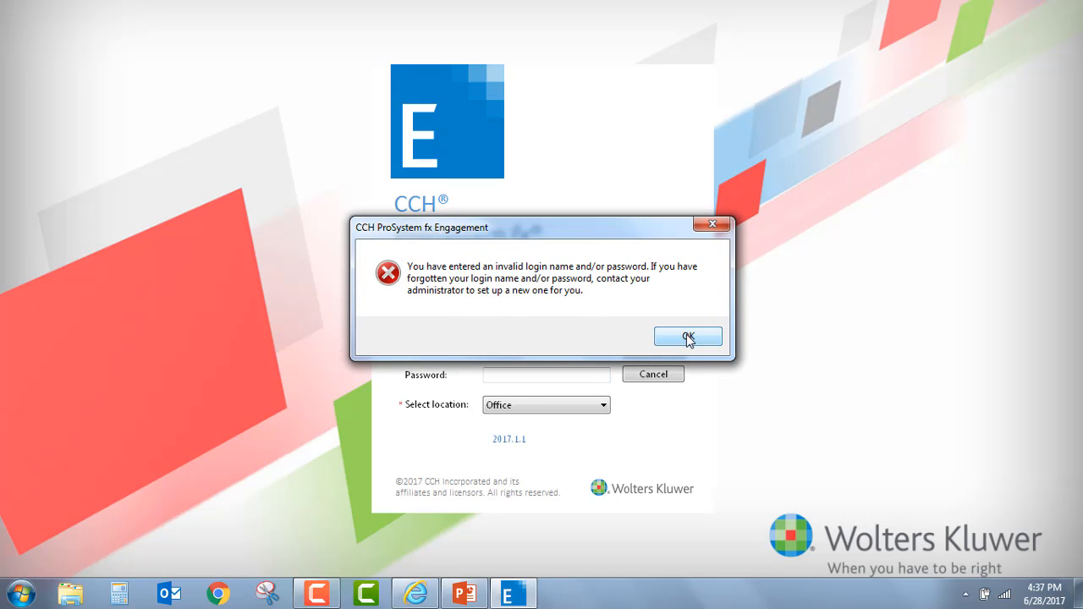
left_click(687, 337)
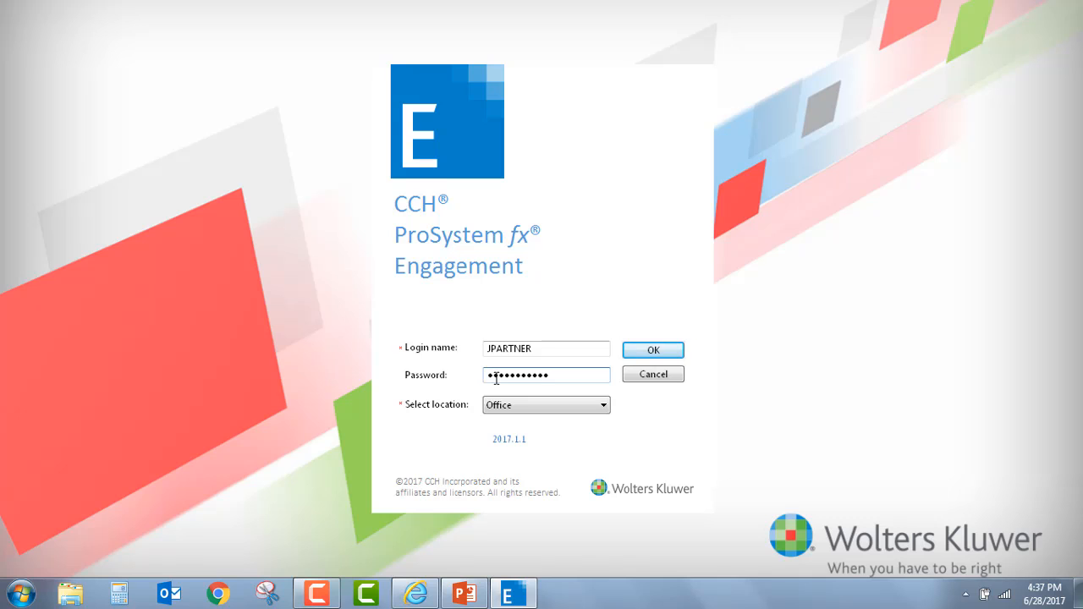
left_click(653, 349)
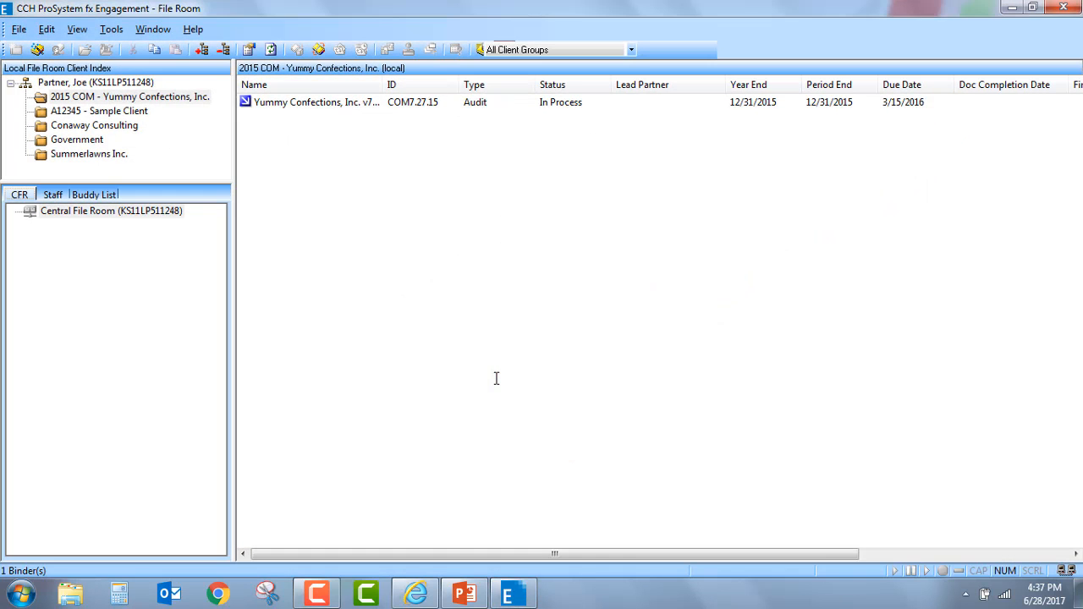
- Select the 2015 COM - Yummy Confections client and review JPARTNER's staff profile via User Profile
left_click(129, 97)
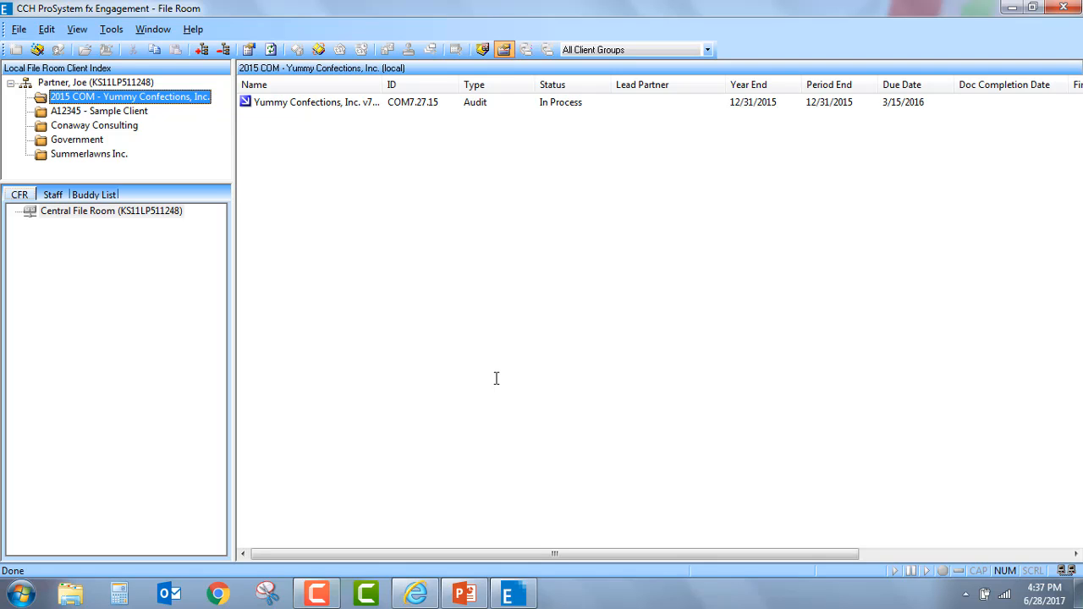
mouse_move(142, 142)
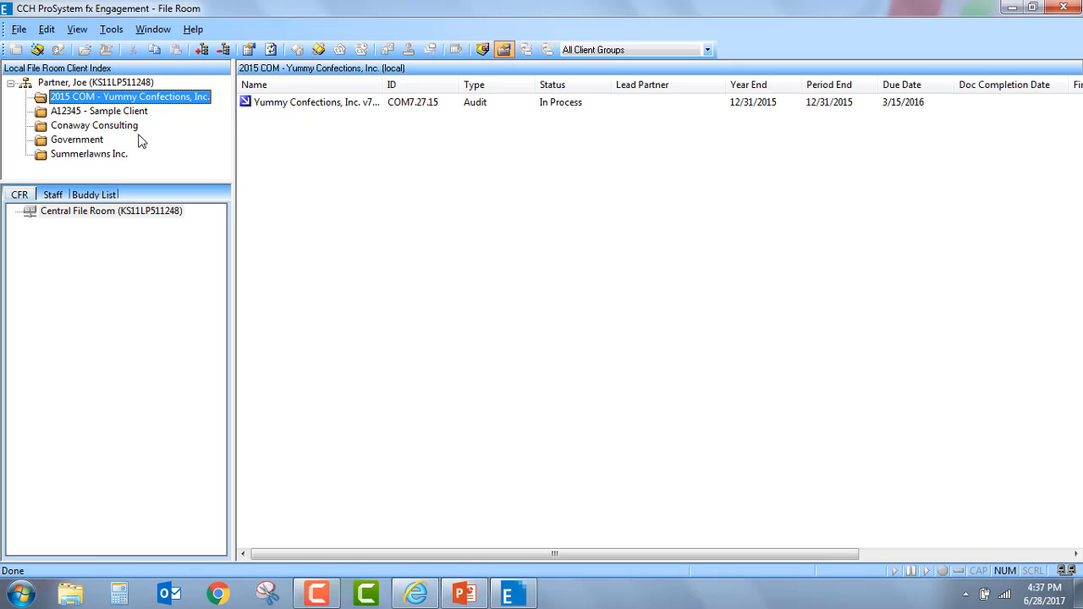
left_click(111, 29)
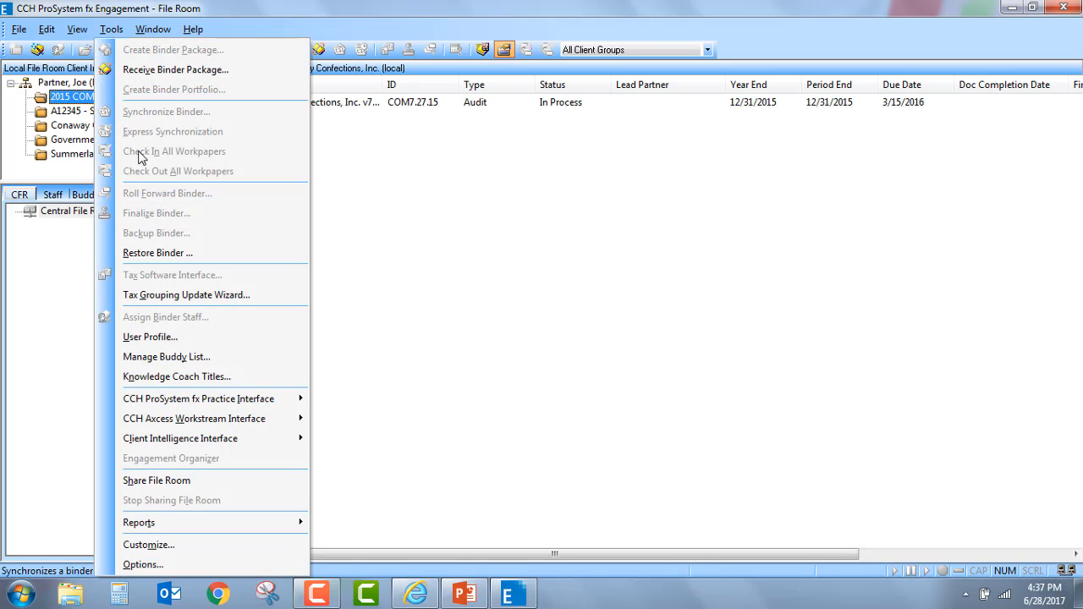
left_click(149, 337)
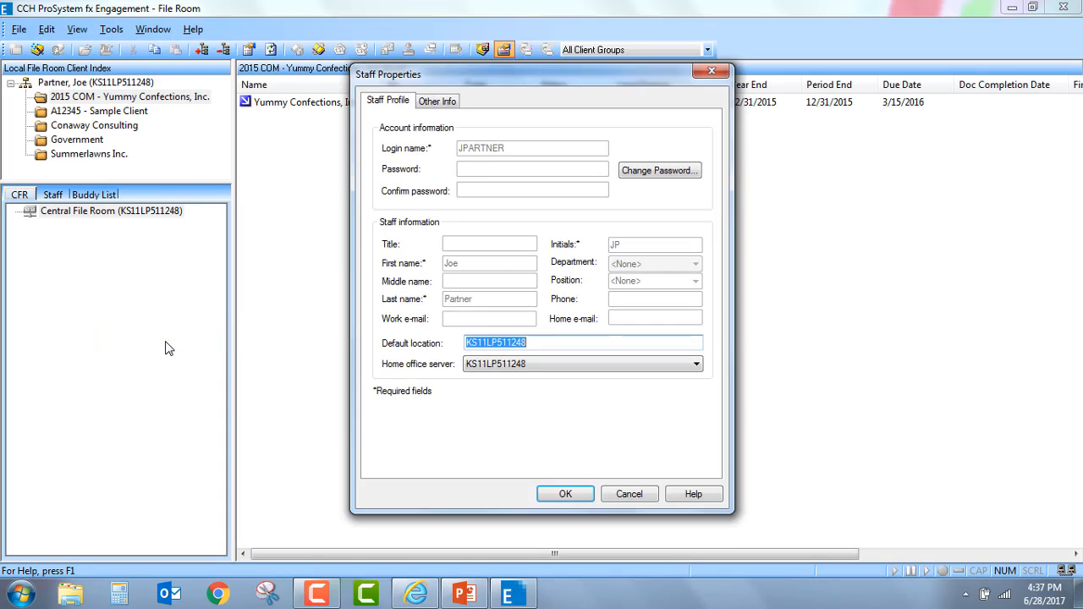
mouse_move(660, 170)
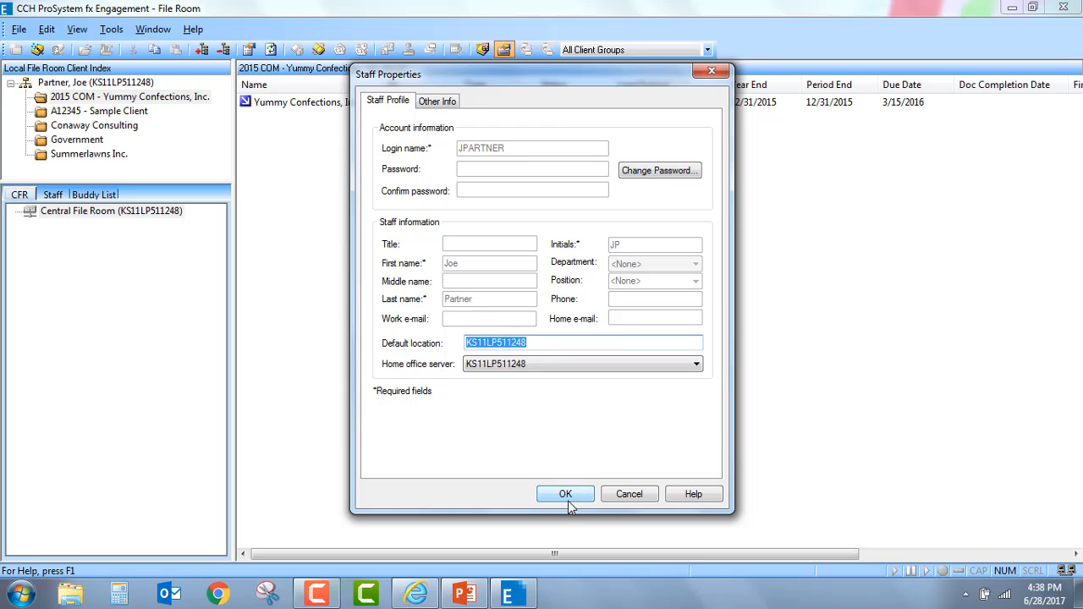
left_click(17, 591)
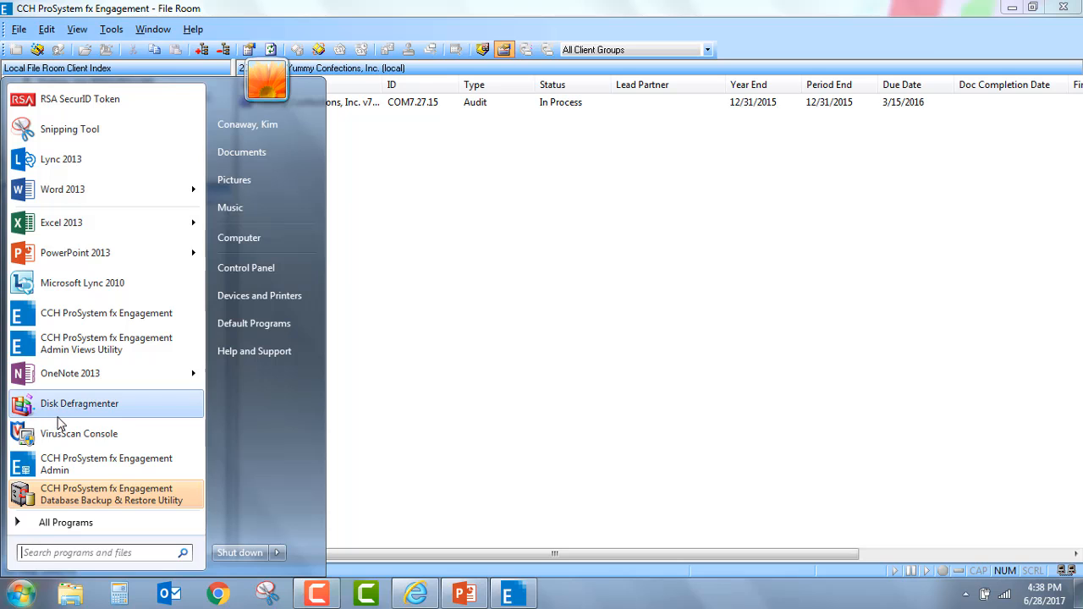
- Launch Admin Views Utility as admin and change the administrator password to one meeting every rule
left_click(105, 344)
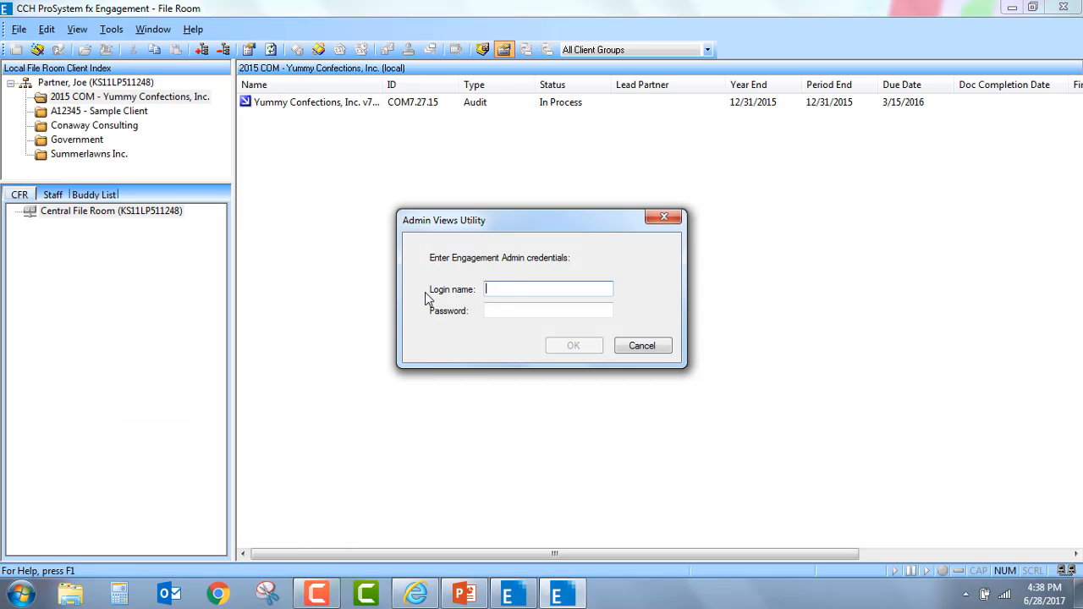
left_click(572, 345)
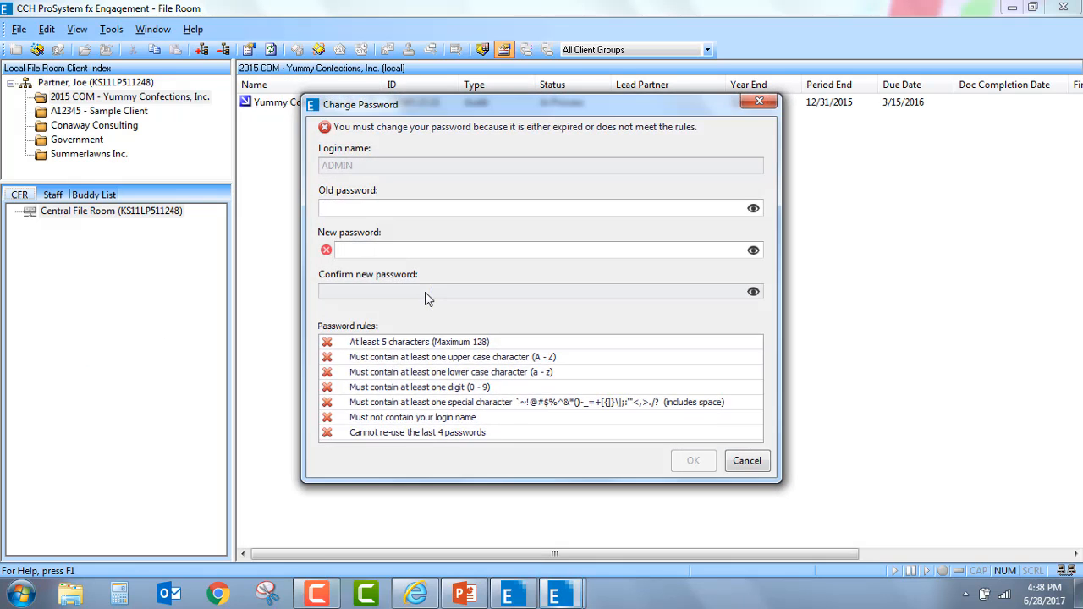
left_click(533, 208)
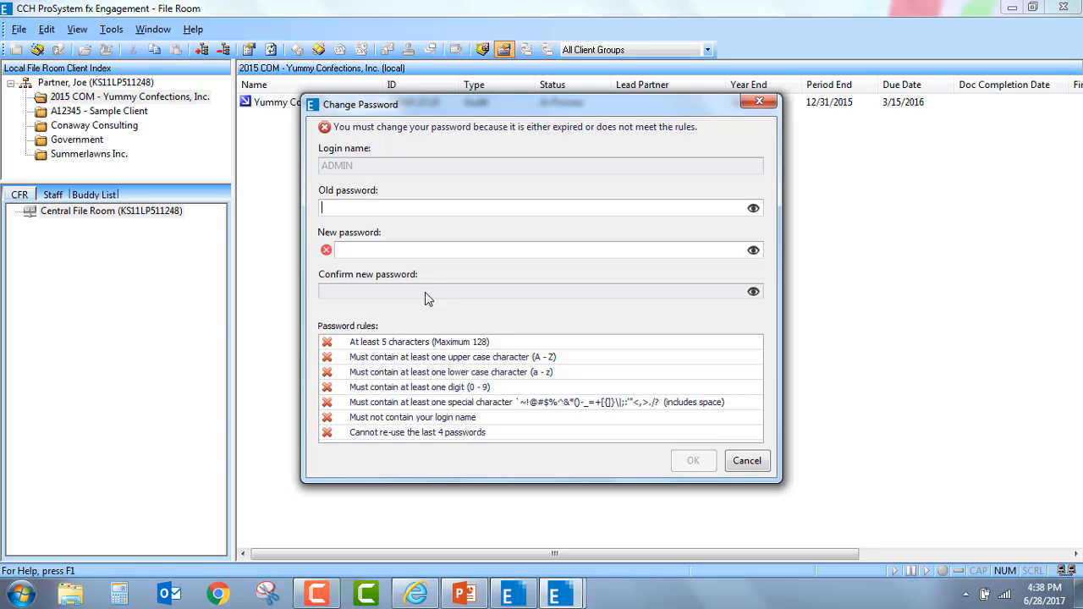
left_click(541, 251)
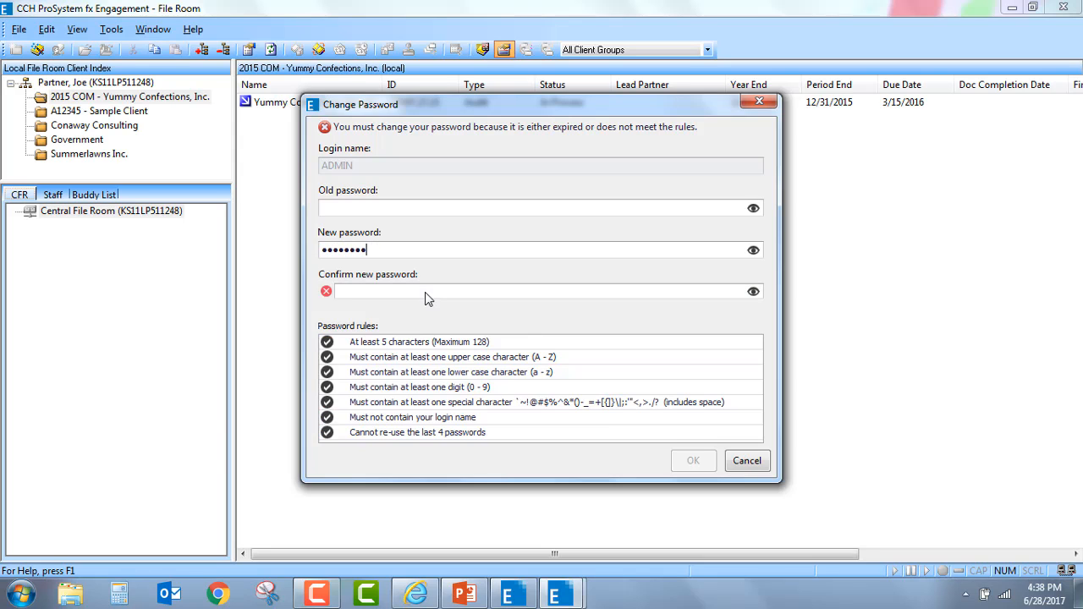
type("••••")
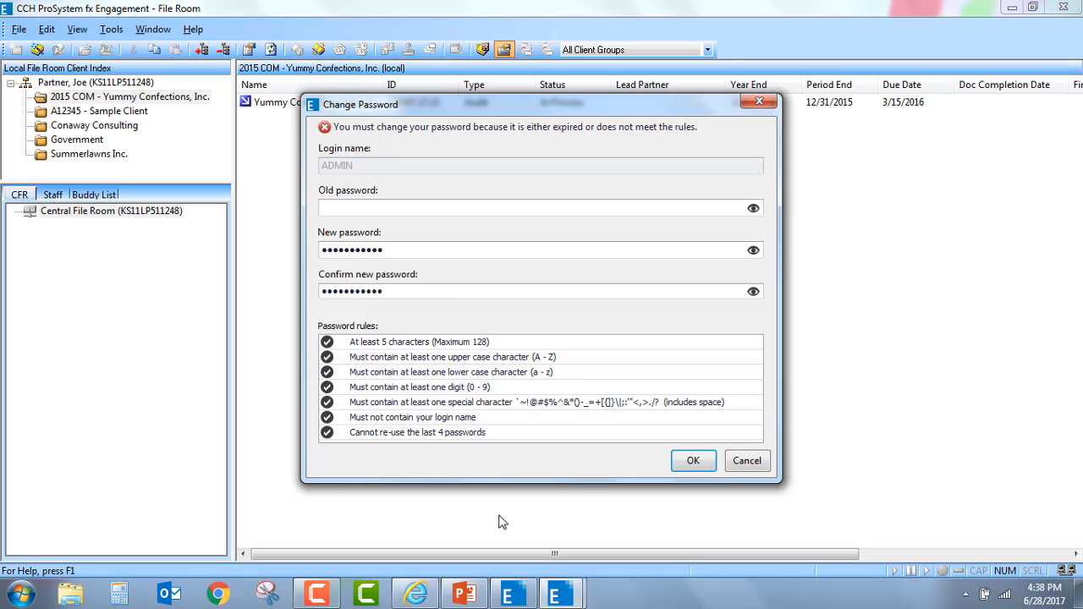
left_click(694, 460)
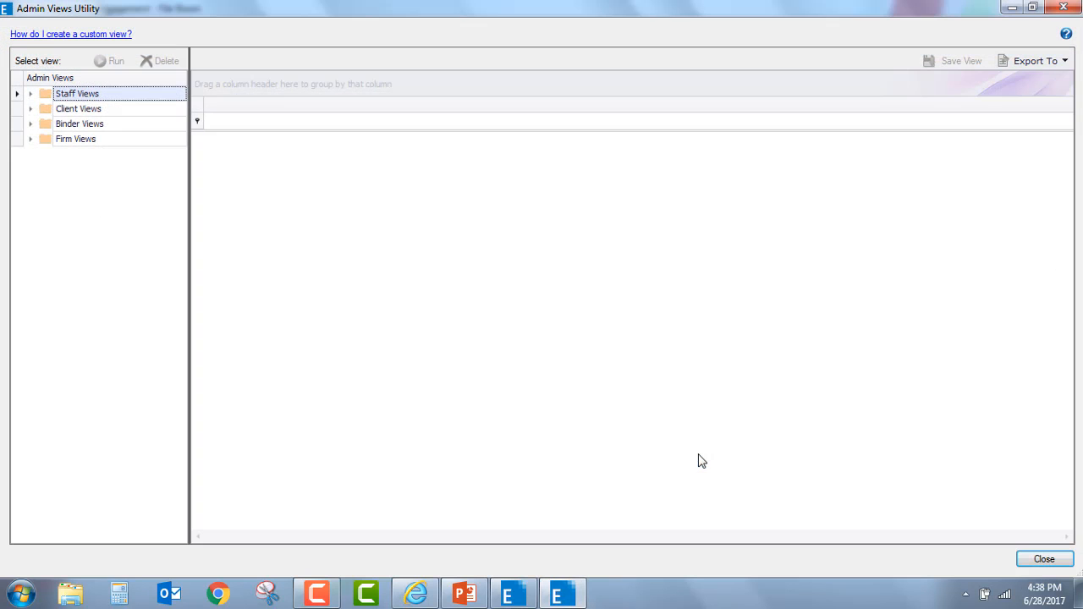
- Run the Staff Password Information view under Staff Views to show password expiry dates
left_click(31, 93)
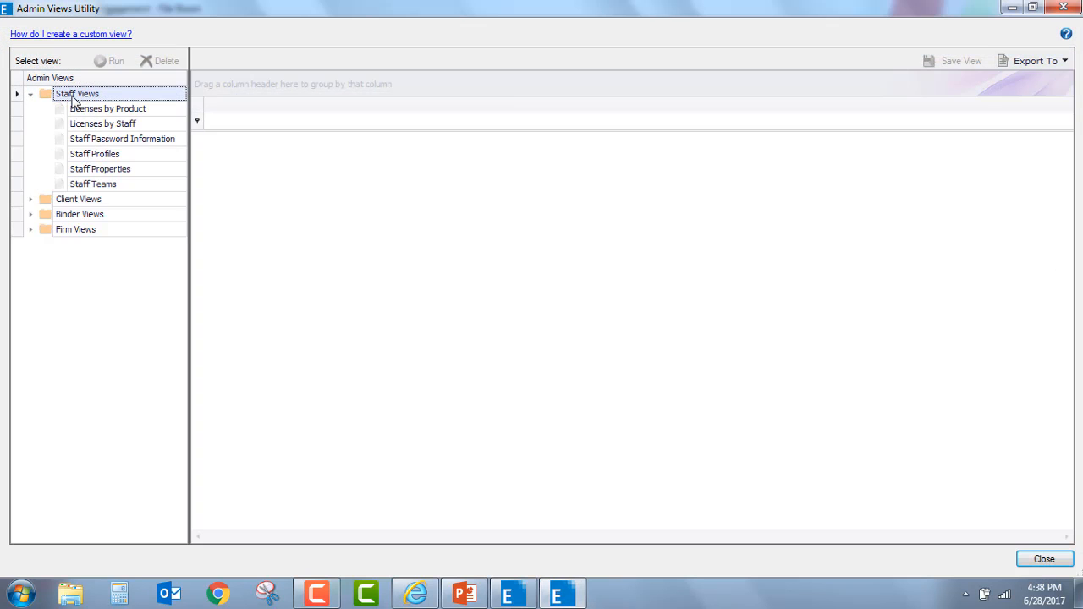
mouse_move(94, 139)
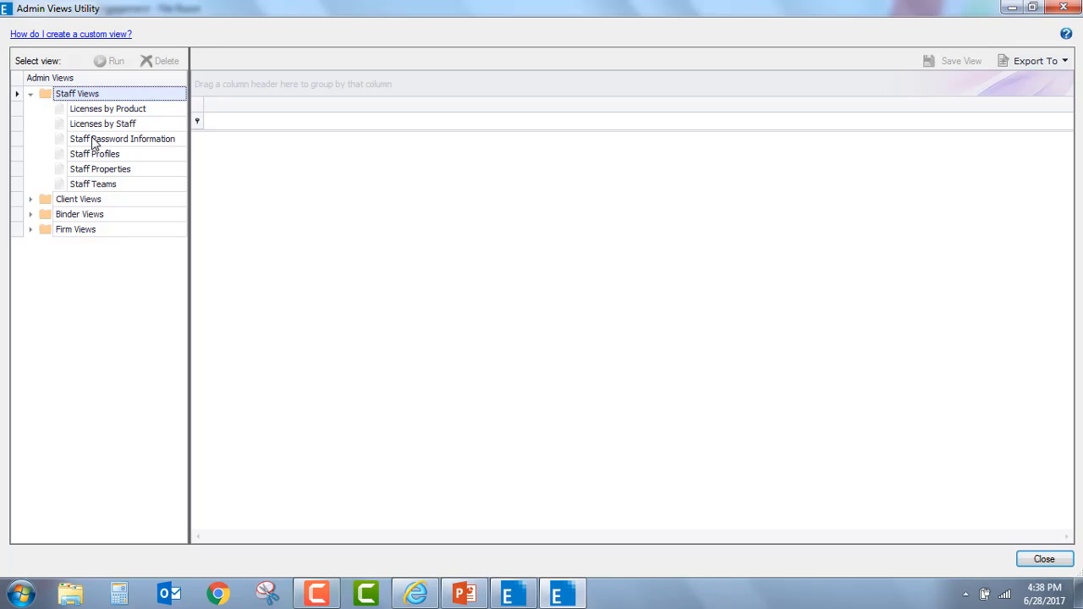
left_click(122, 139)
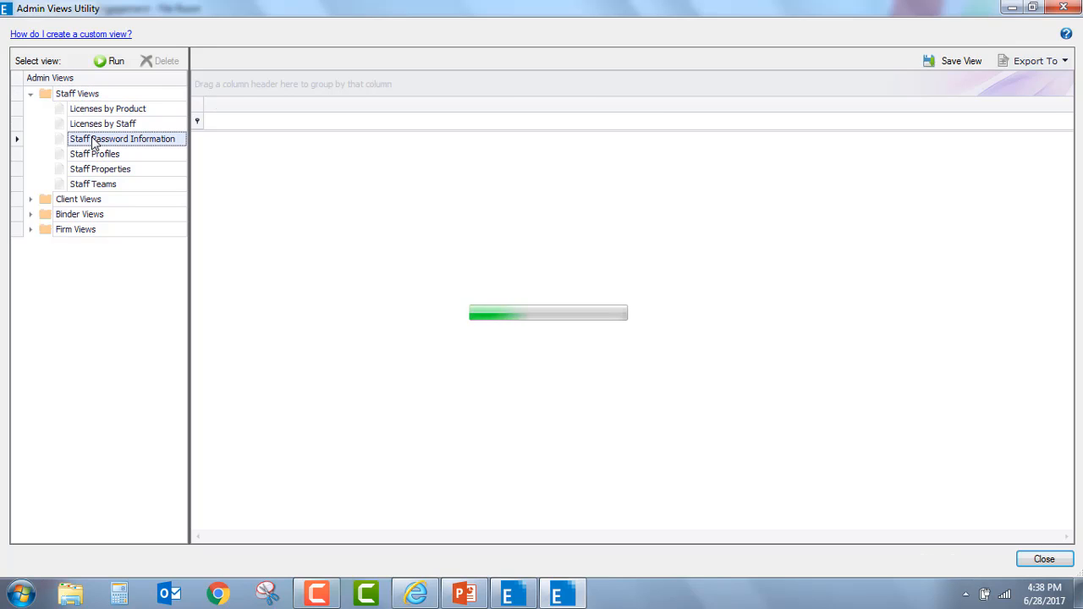
left_click(115, 61)
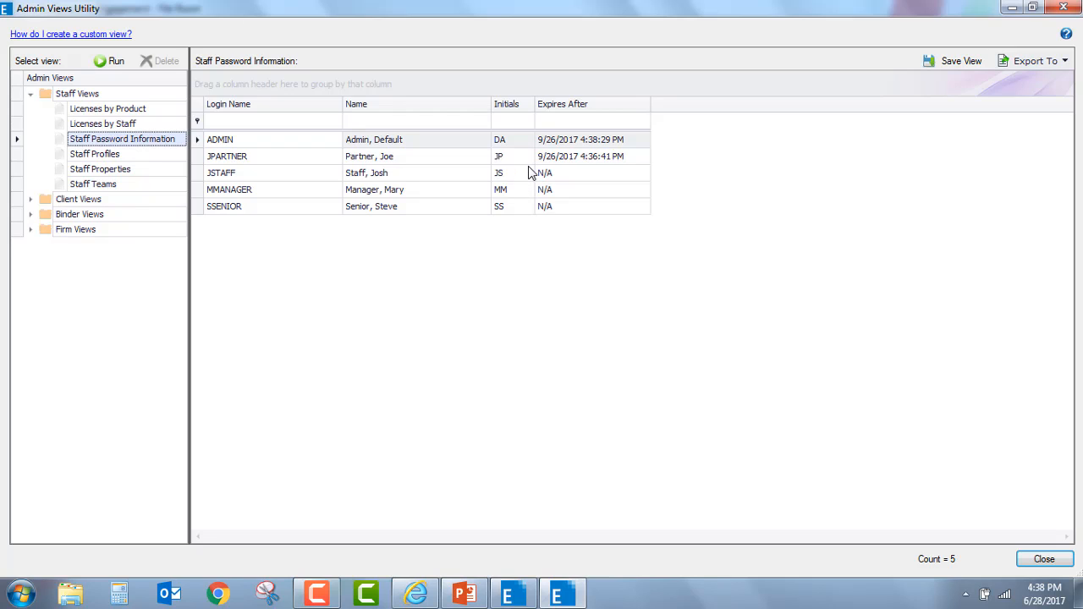
mouse_move(330, 167)
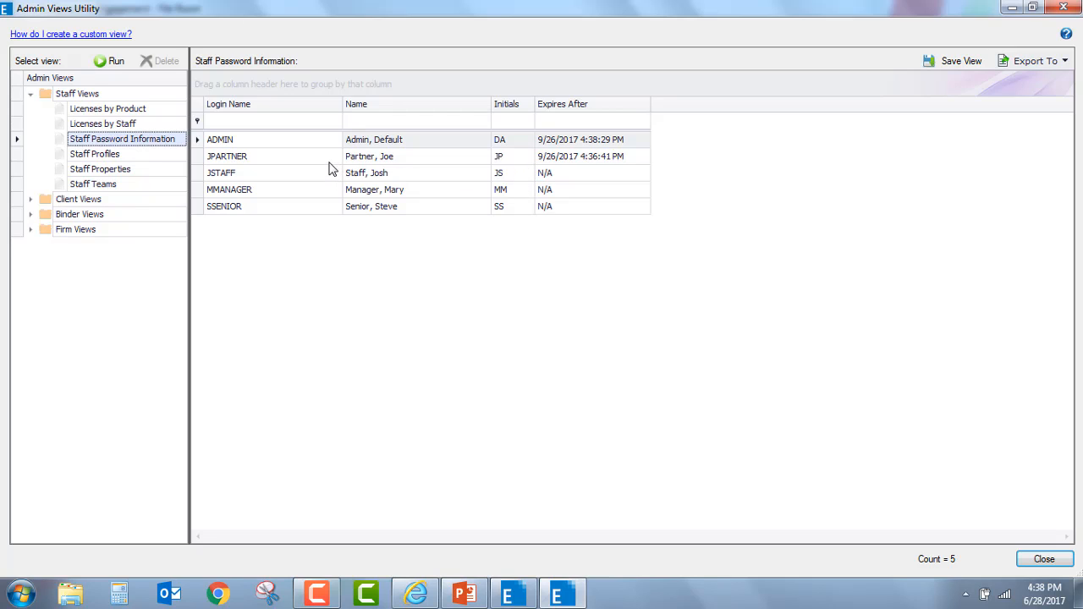
mouse_move(504, 150)
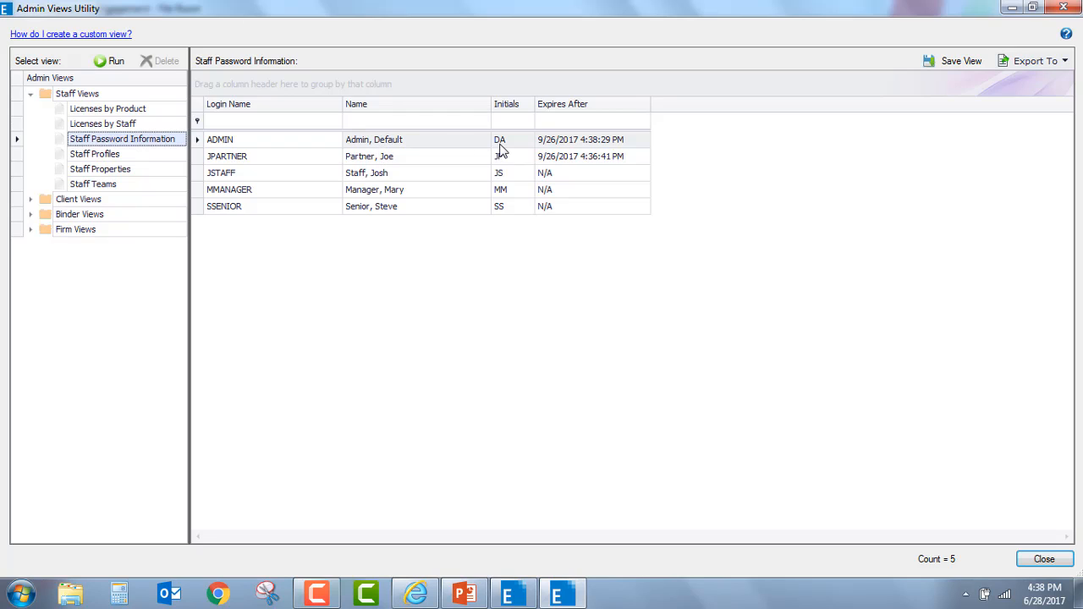
mouse_move(562, 149)
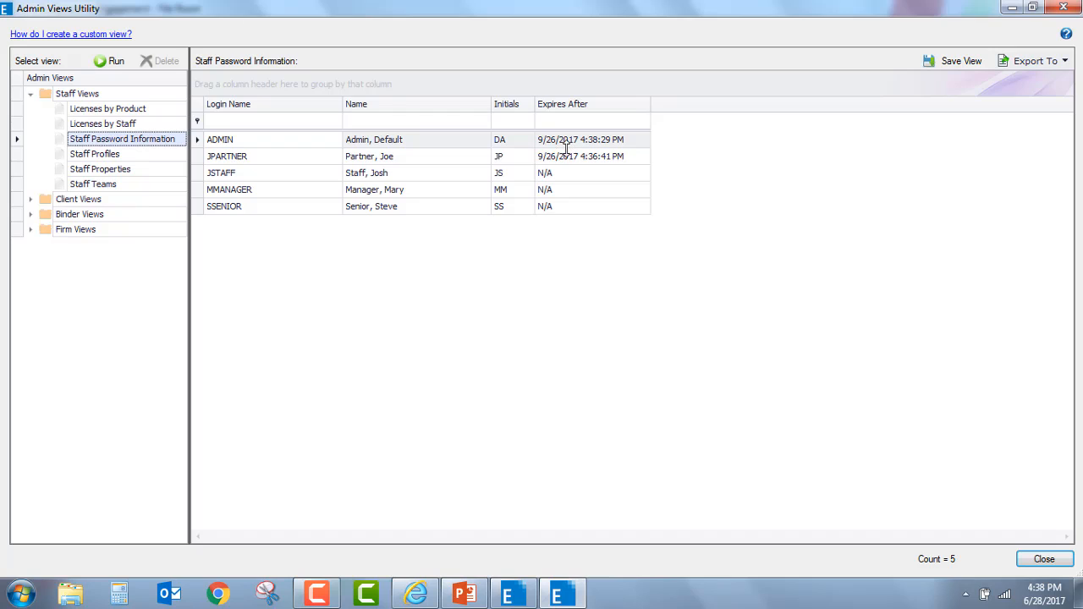
mouse_move(589, 157)
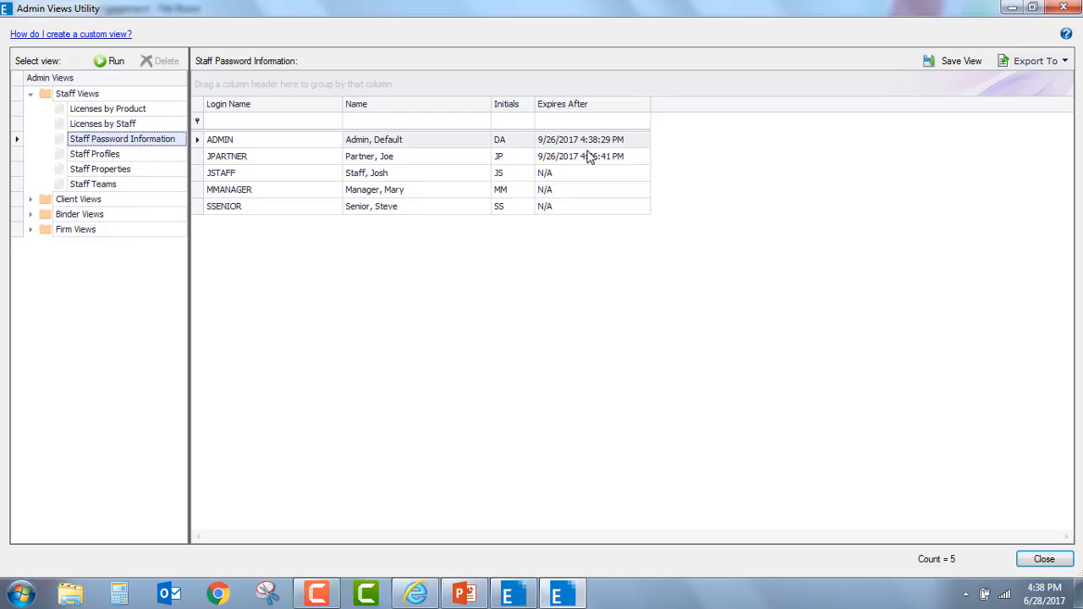
mouse_move(596, 166)
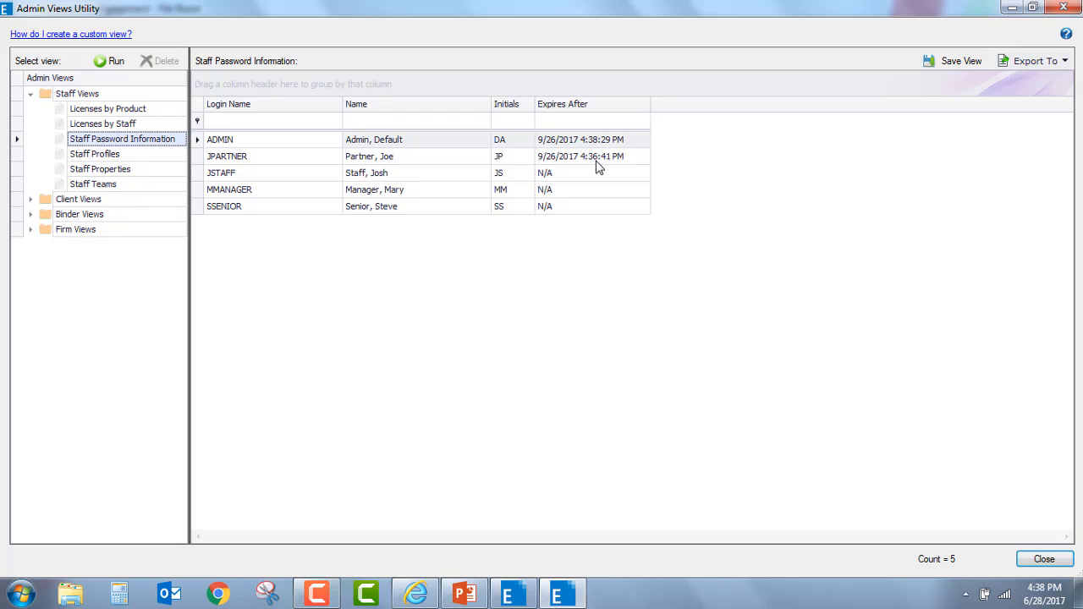
mouse_move(589, 163)
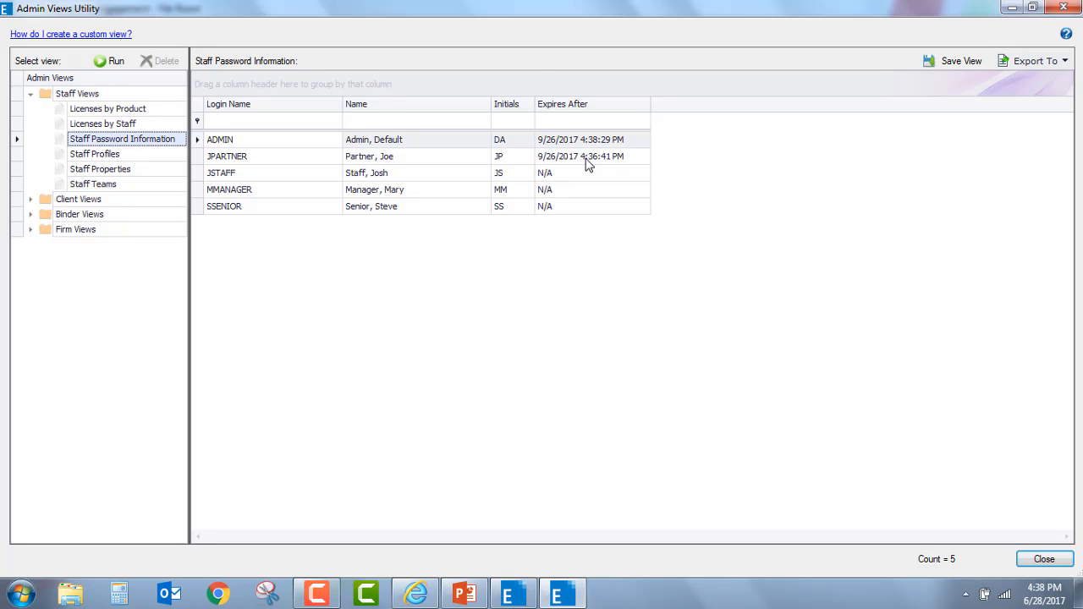
mouse_move(995, 7)
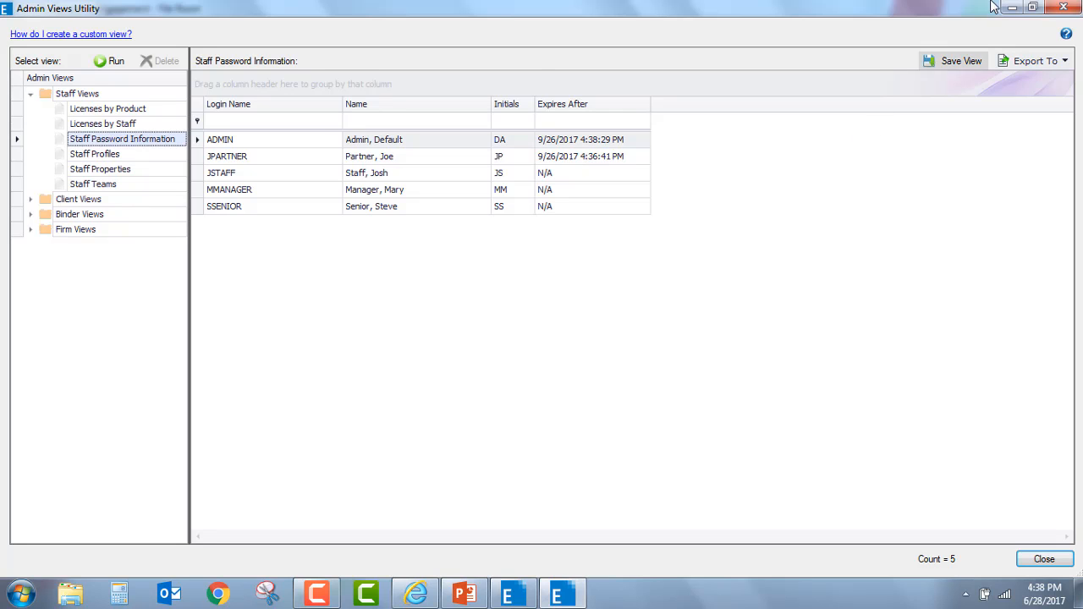